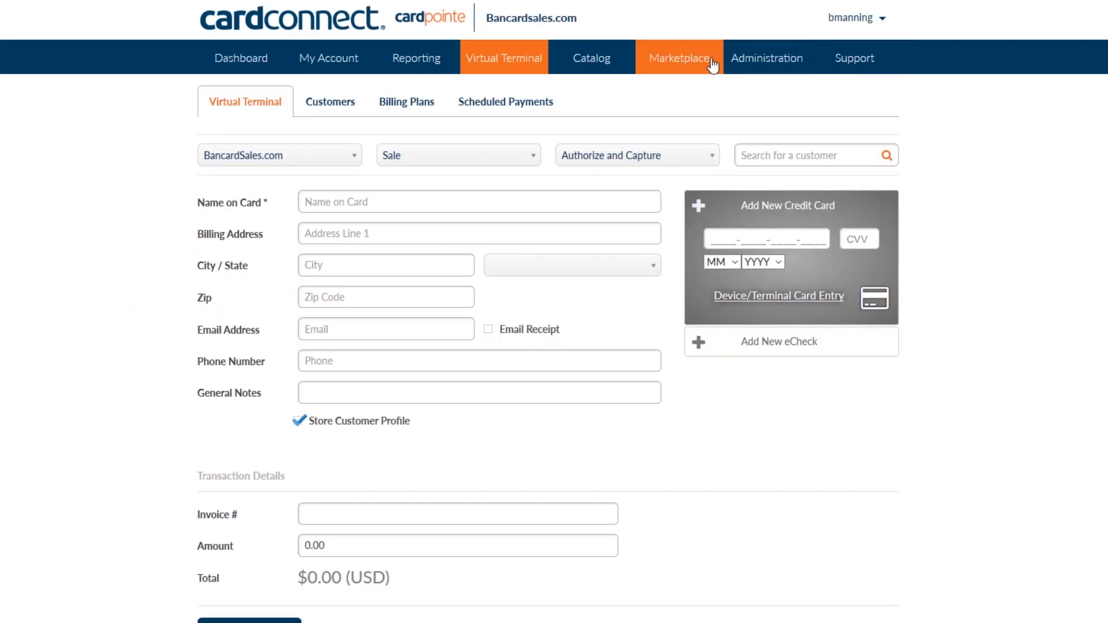
{"action": "mouse_move", "coordinate": [603, 102]}
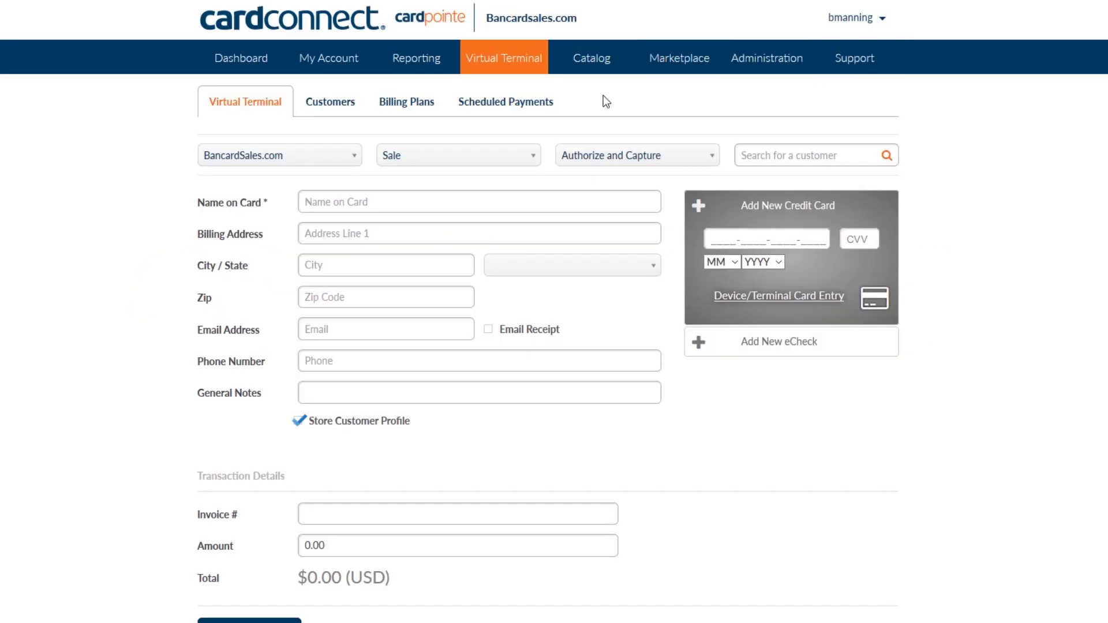
{"action": "mouse_move", "coordinate": [381, 275]}
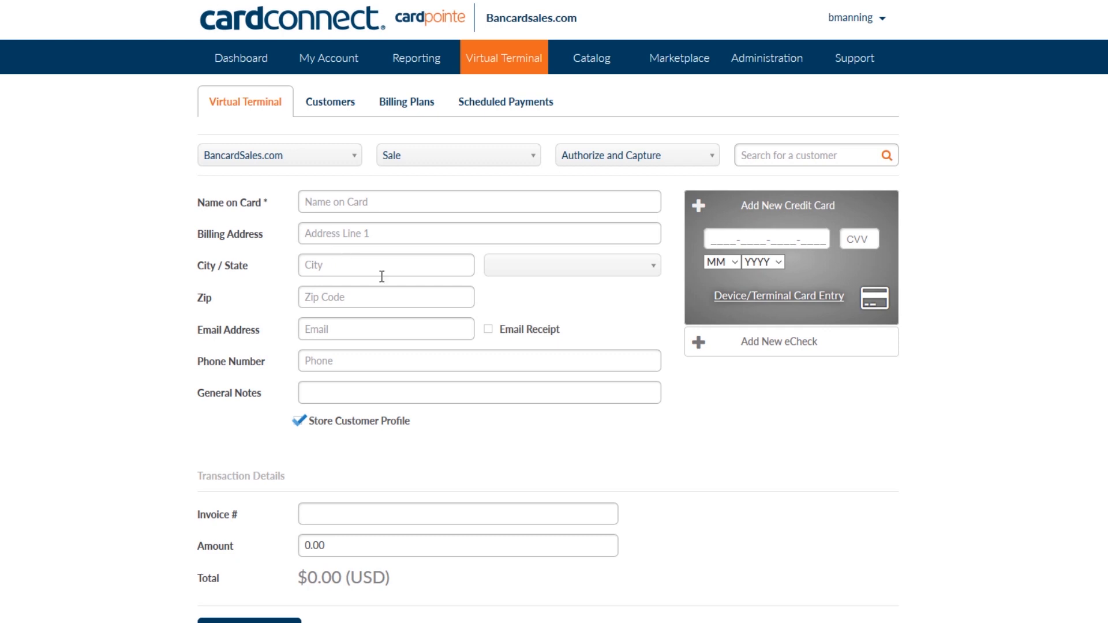
{"action": "mouse_move", "coordinate": [786, 116]}
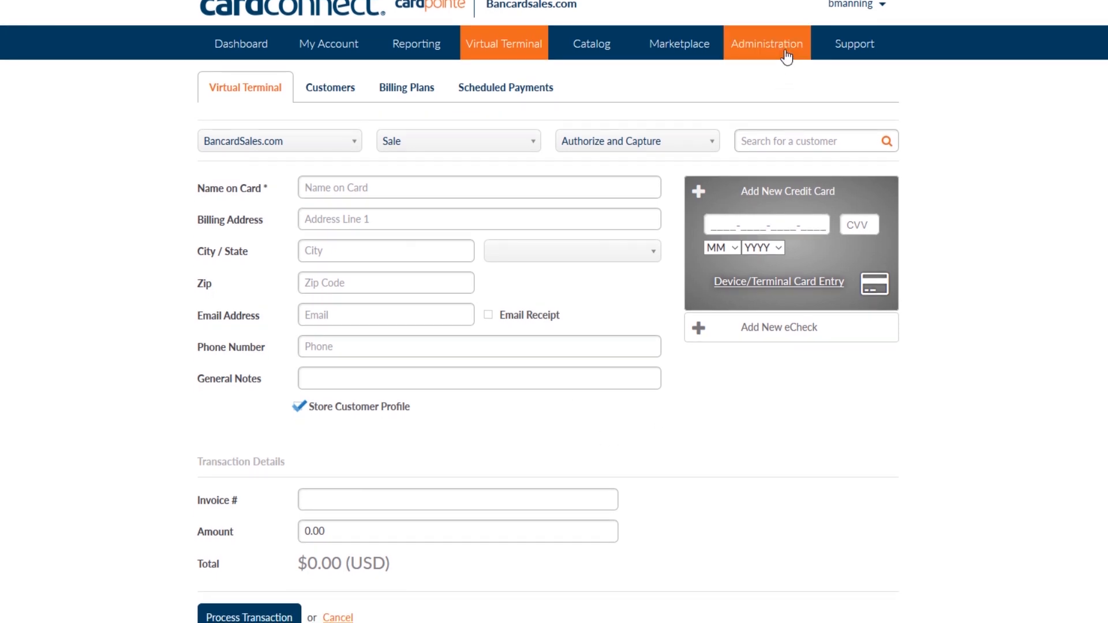
- Go to Administration and view the Users list for the account
{"action": "left_click", "coordinate": [767, 42]}
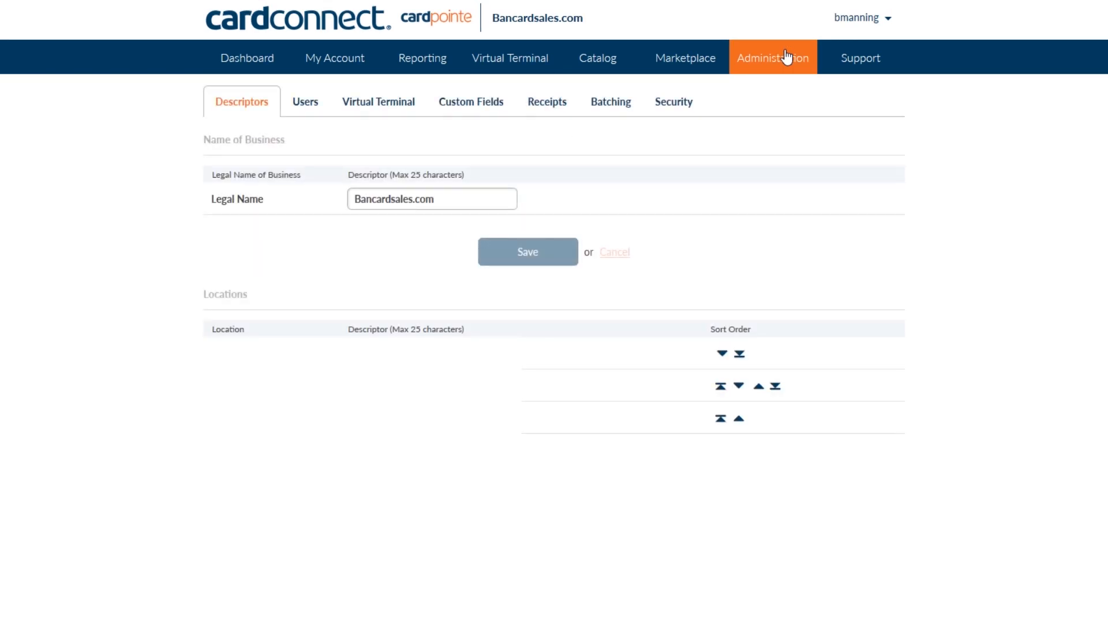
{"action": "mouse_move", "coordinate": [305, 102]}
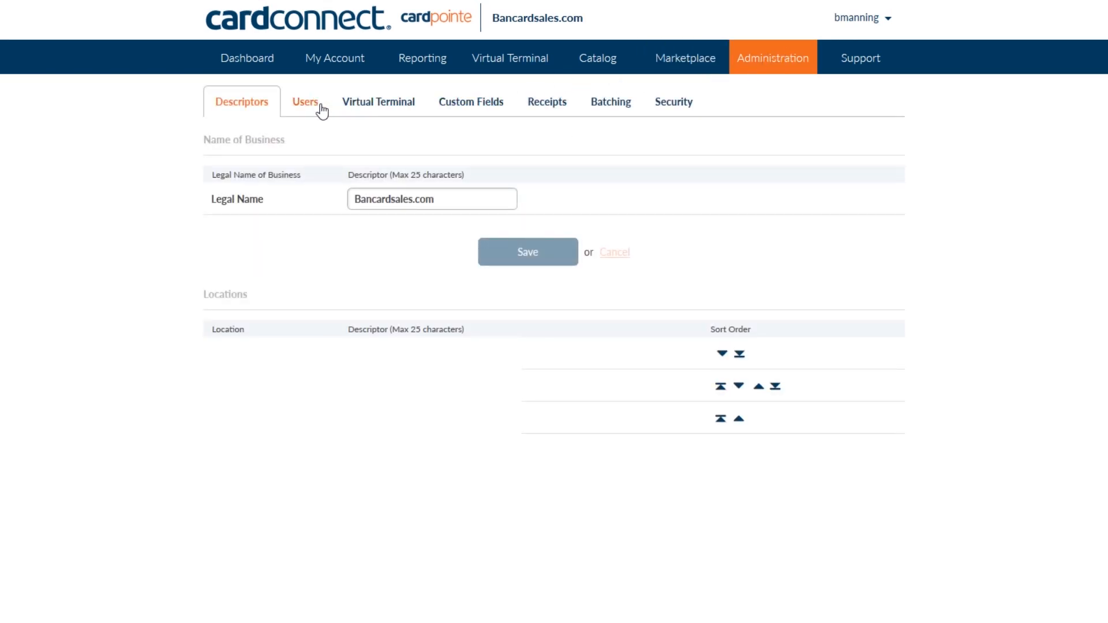
{"action": "mouse_move", "coordinate": [309, 111]}
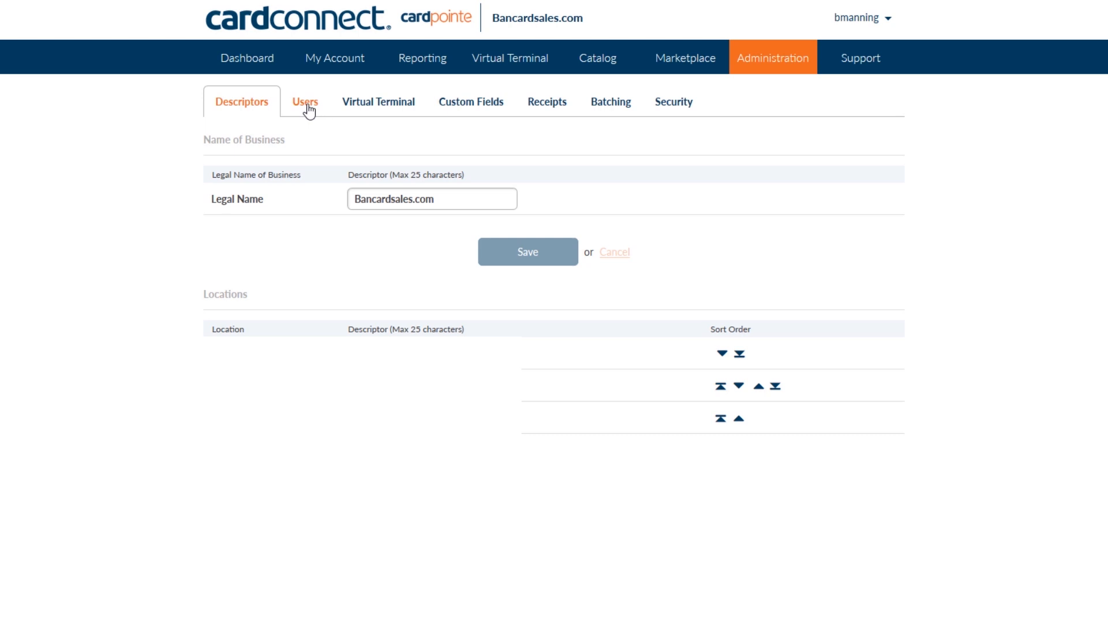
{"action": "left_click", "coordinate": [304, 101]}
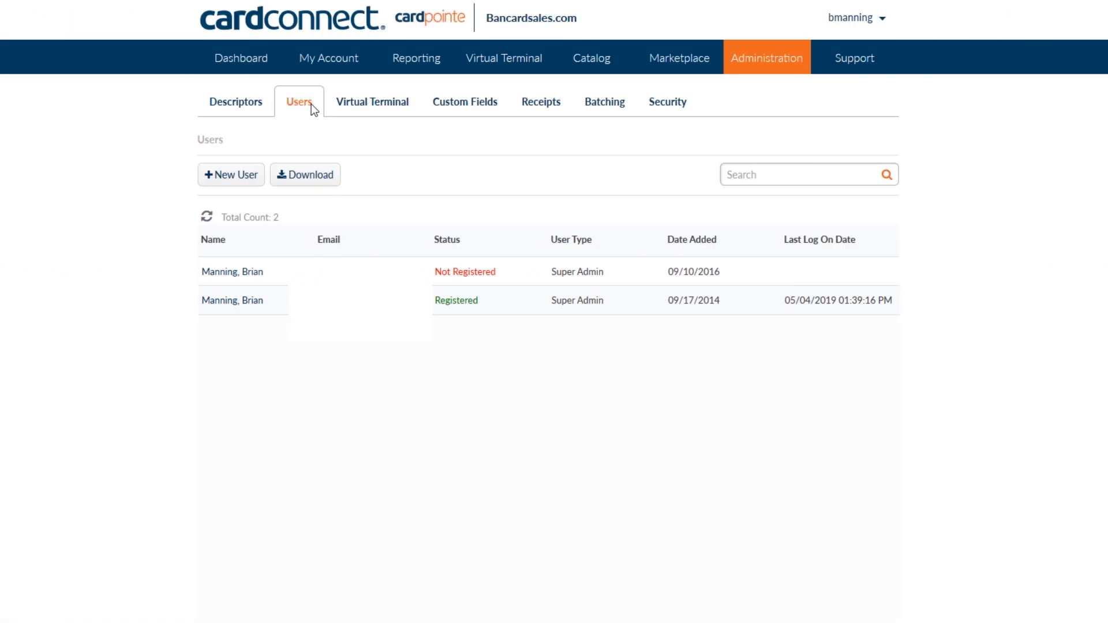
{"action": "left_click", "coordinate": [241, 102]}
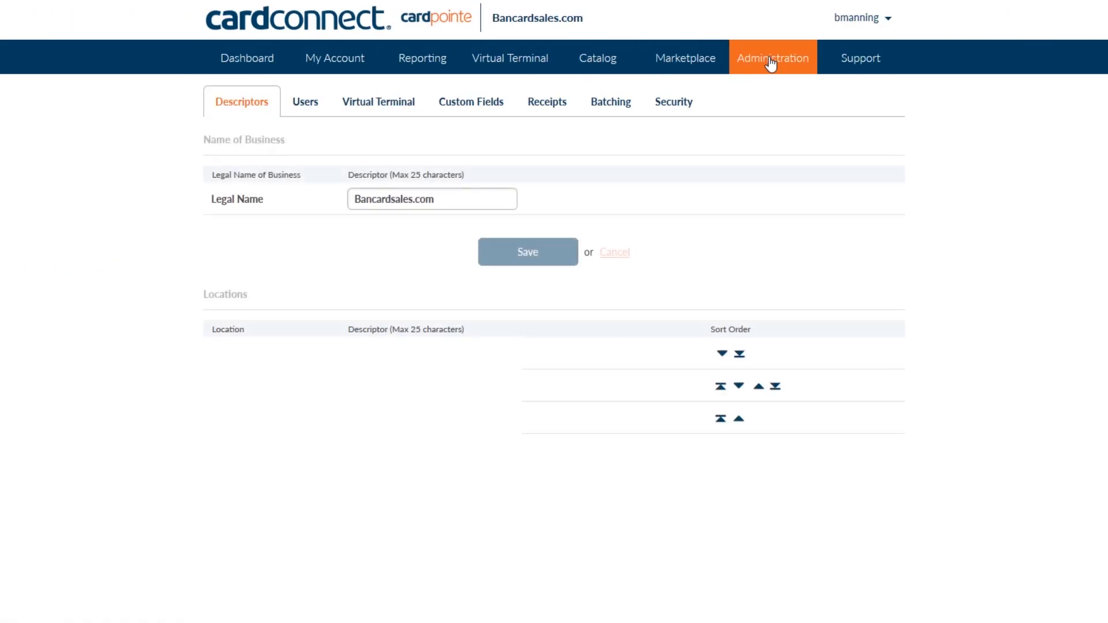
{"action": "mouse_move", "coordinate": [305, 101]}
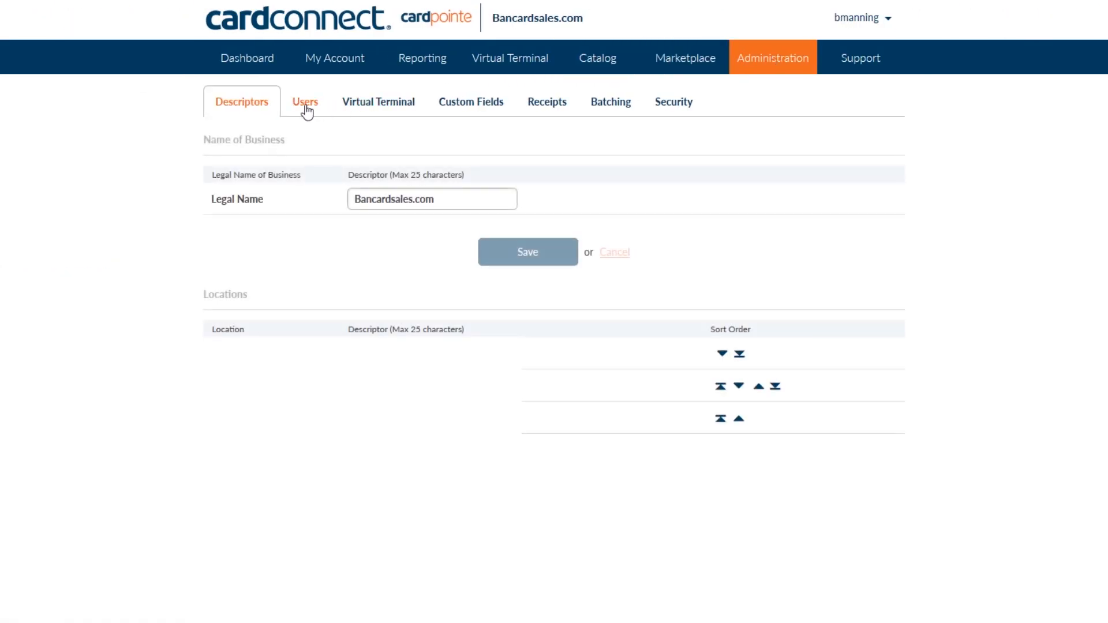
{"action": "left_click", "coordinate": [304, 102]}
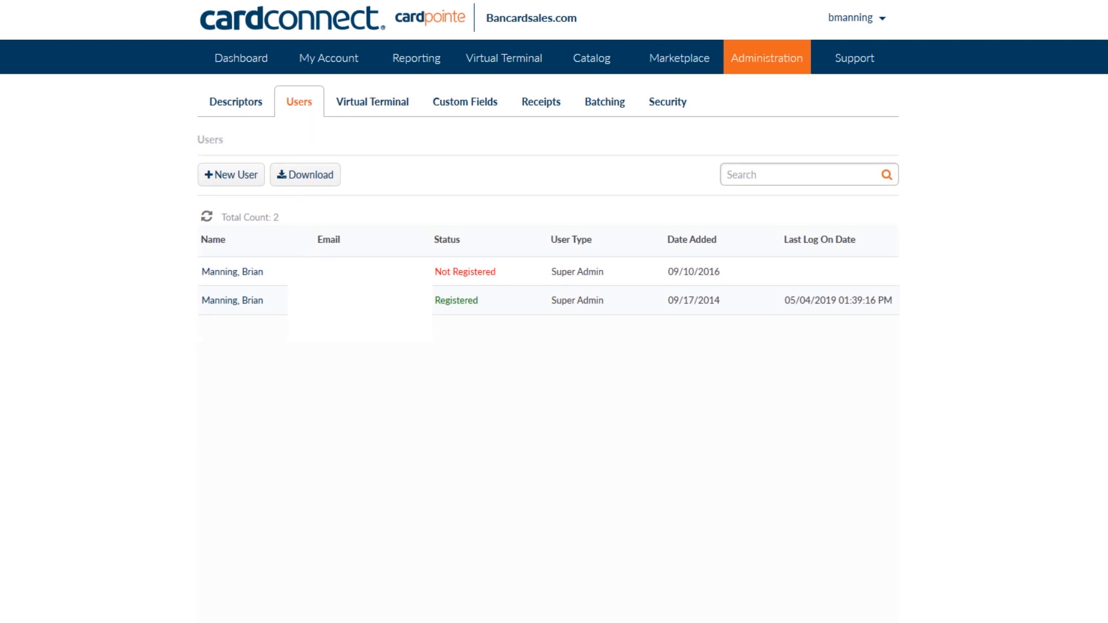
{"action": "mouse_move", "coordinate": [452, 220]}
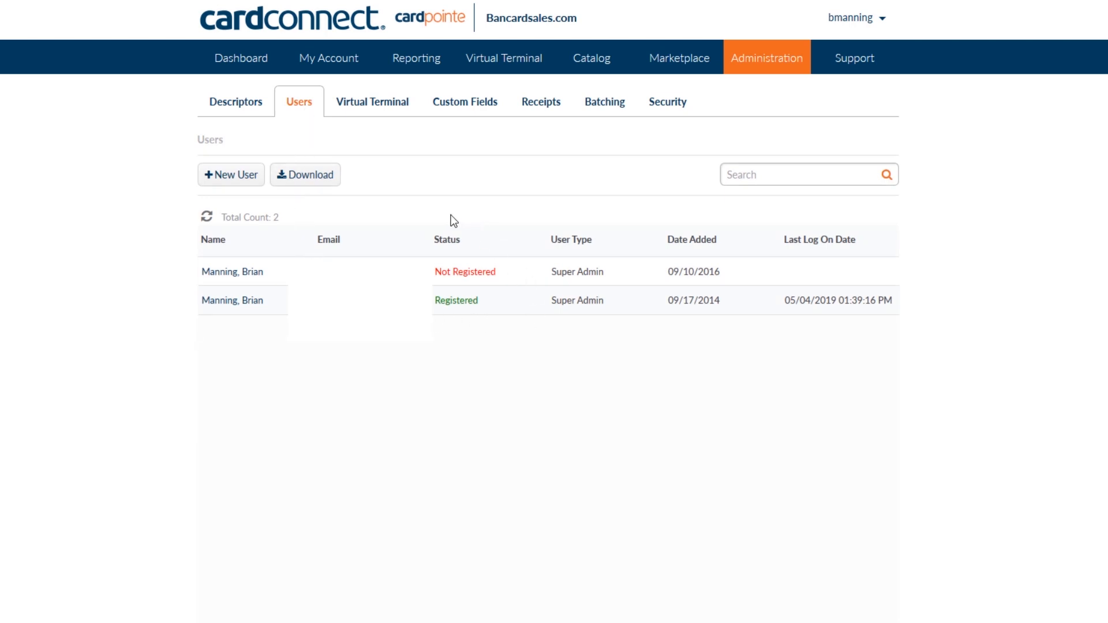
{"action": "left_click", "coordinate": [231, 174]}
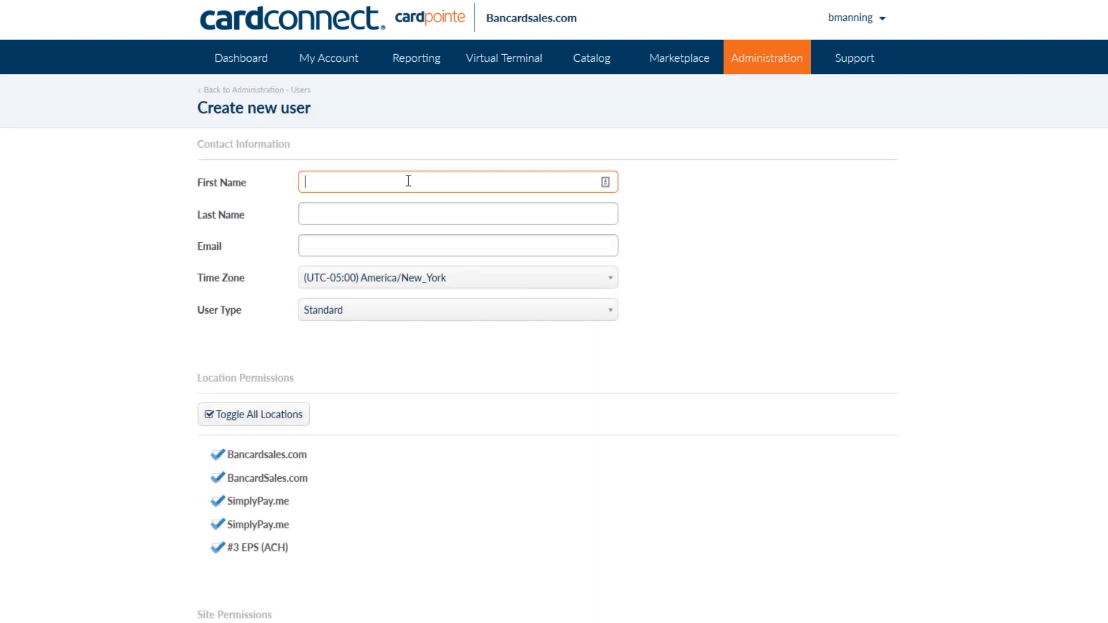
{"action": "type", "text": "Micheal"}
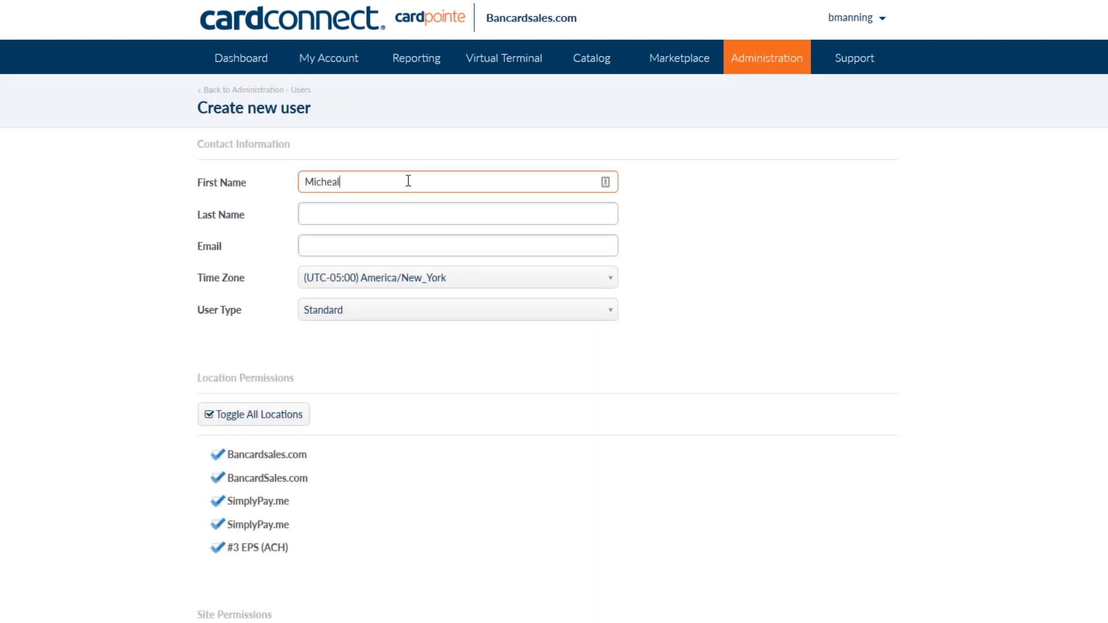
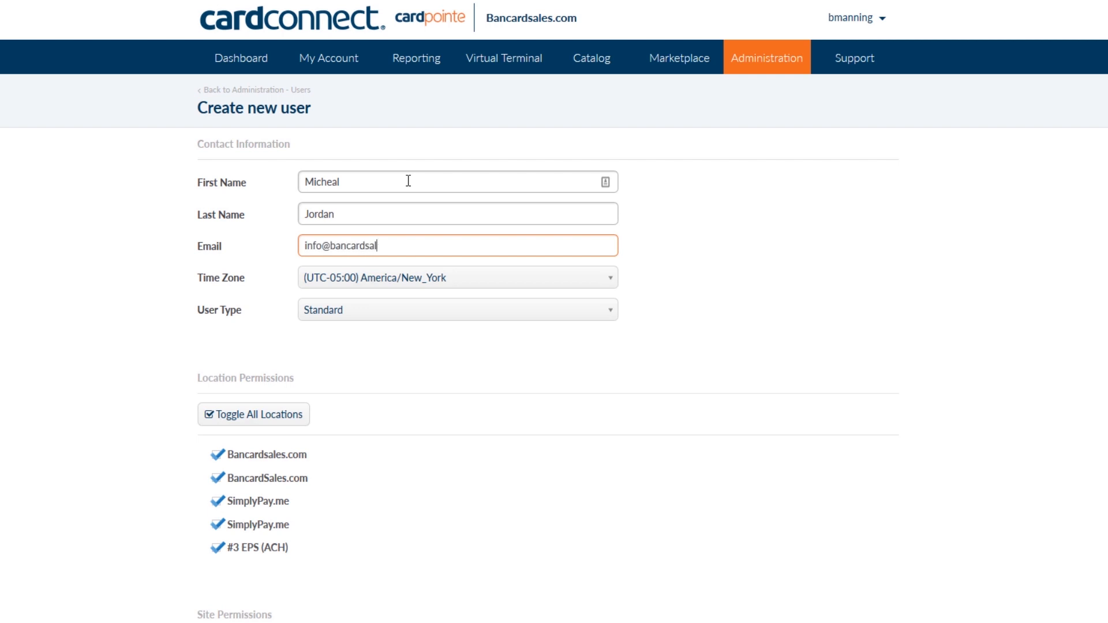
- Grant the new user Support Ticketing access and save the user
{"action": "scroll", "scroll_direction": "down", "scroll_amount": 3}
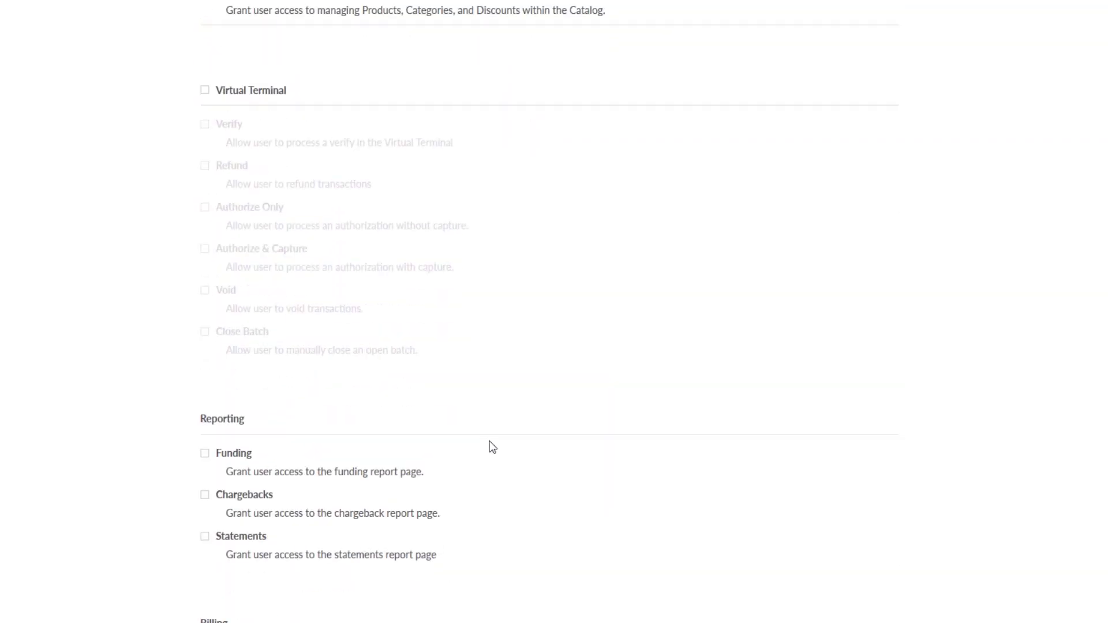
{"action": "scroll", "scroll_direction": "down", "scroll_amount": 3}
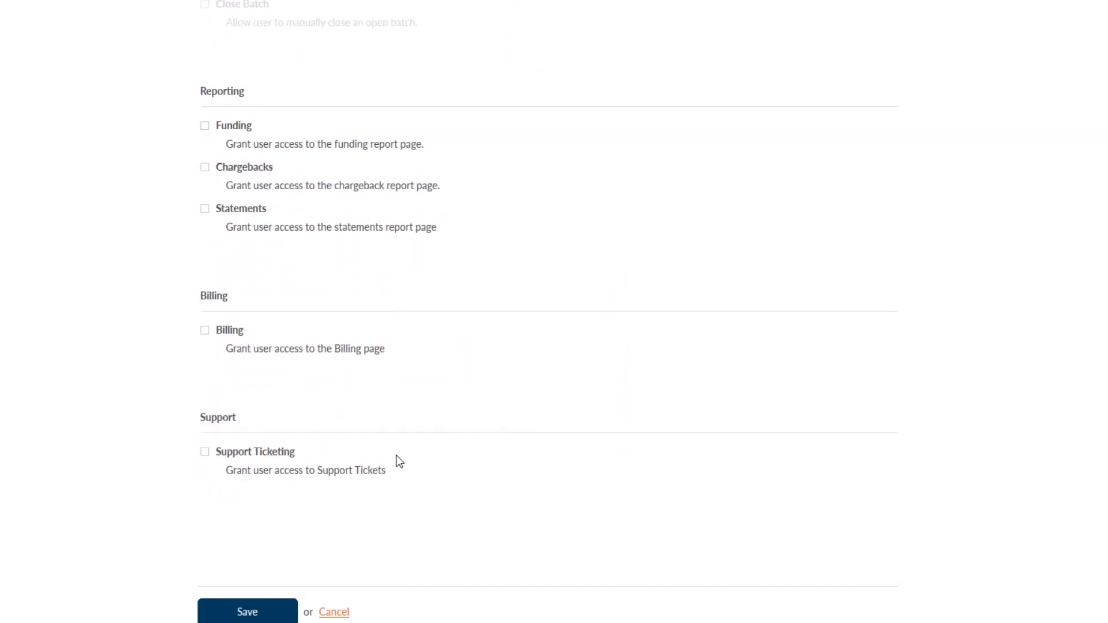
{"action": "left_click", "coordinate": [206, 451]}
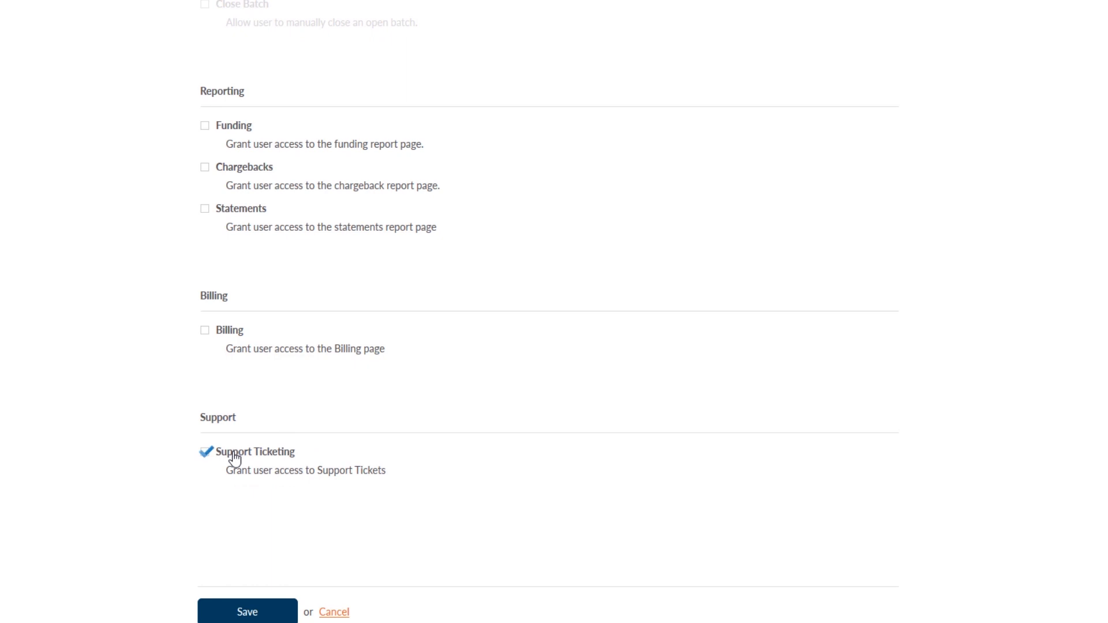
{"action": "left_click", "coordinate": [247, 612]}
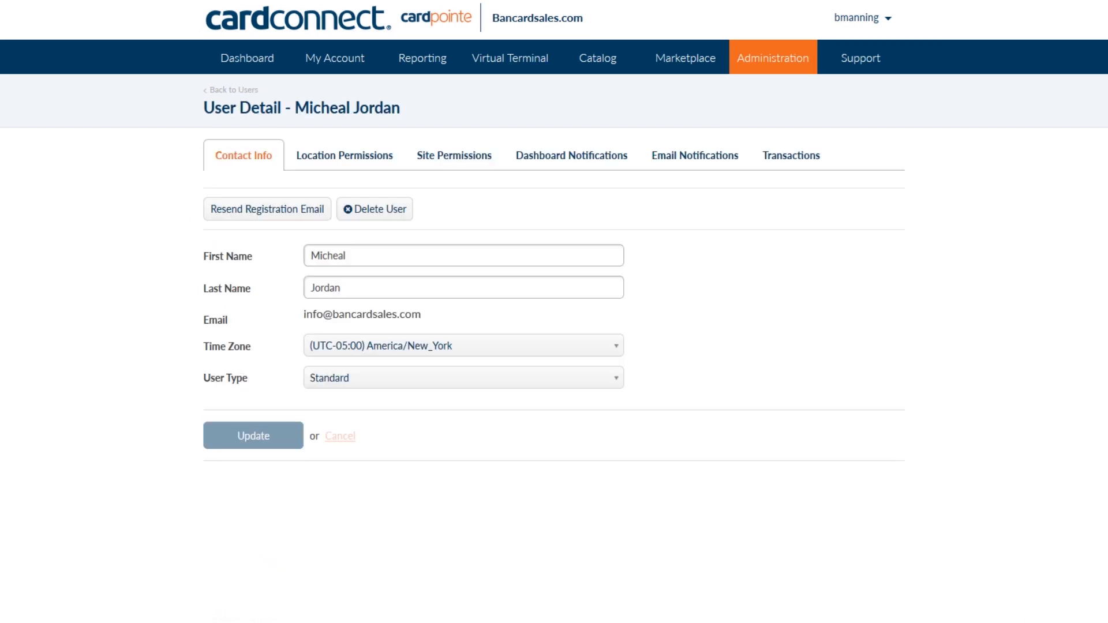
- Review the user's site permissions, then go to the Support section
{"action": "left_click", "coordinate": [453, 155]}
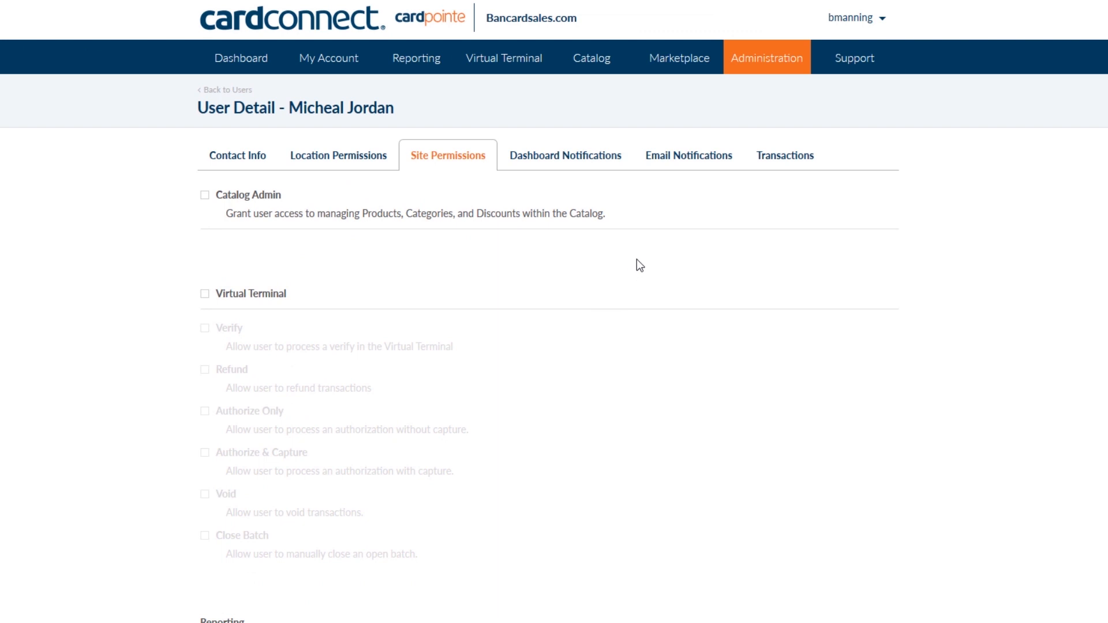
{"action": "left_click", "coordinate": [854, 58]}
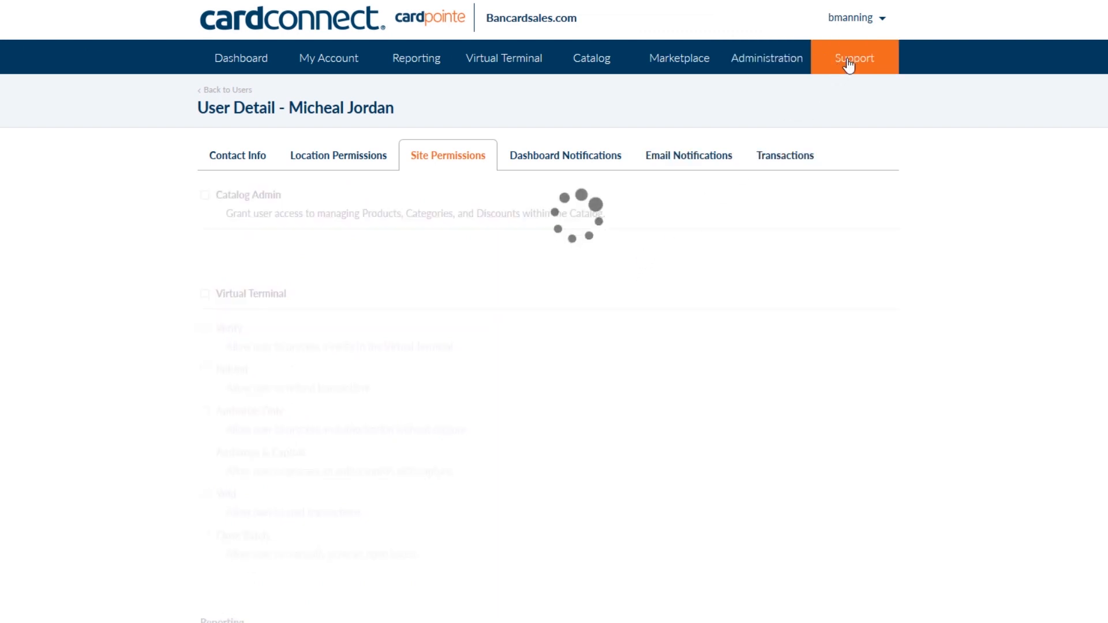
{"action": "left_click", "coordinate": [854, 58]}
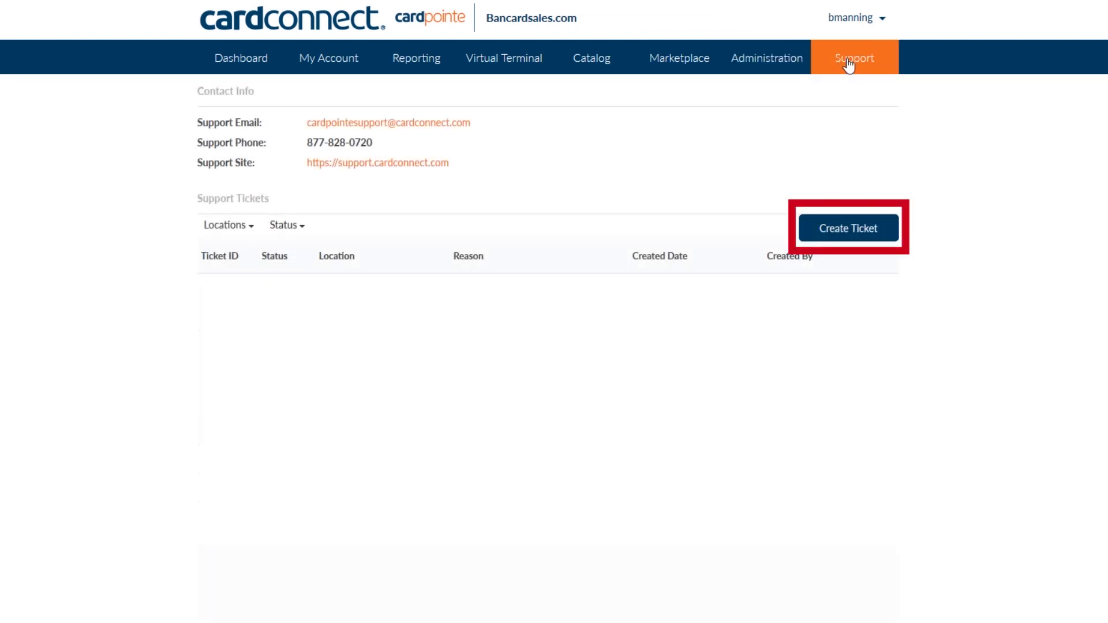
{"action": "mouse_move", "coordinate": [848, 232]}
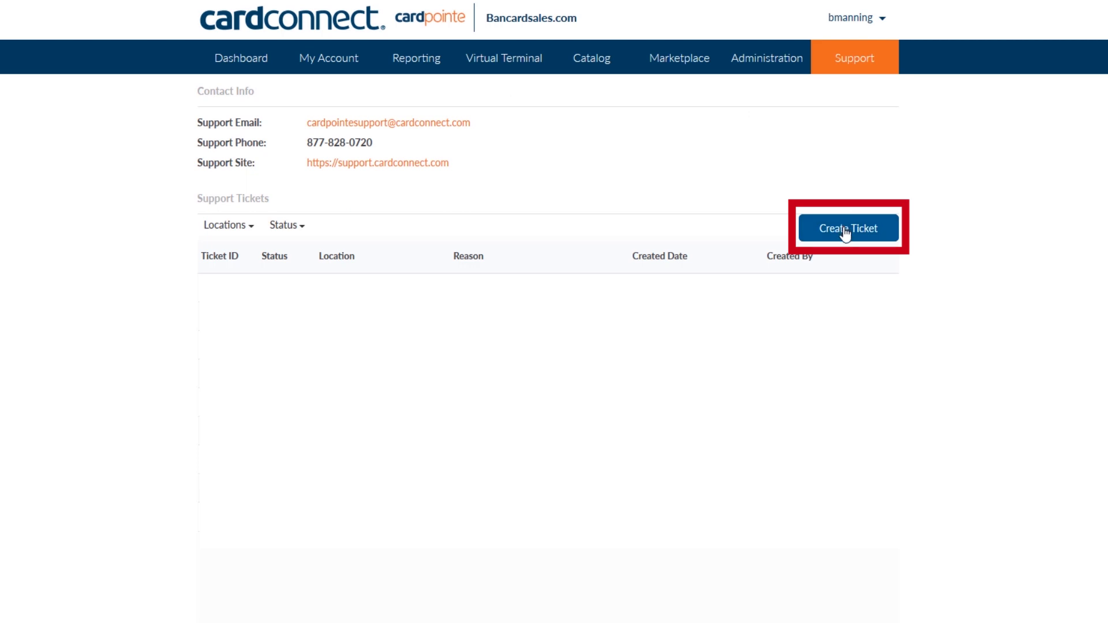
- Start a new support ticket with reason Deposit/Transaction Assistance
{"action": "left_click", "coordinate": [847, 228]}
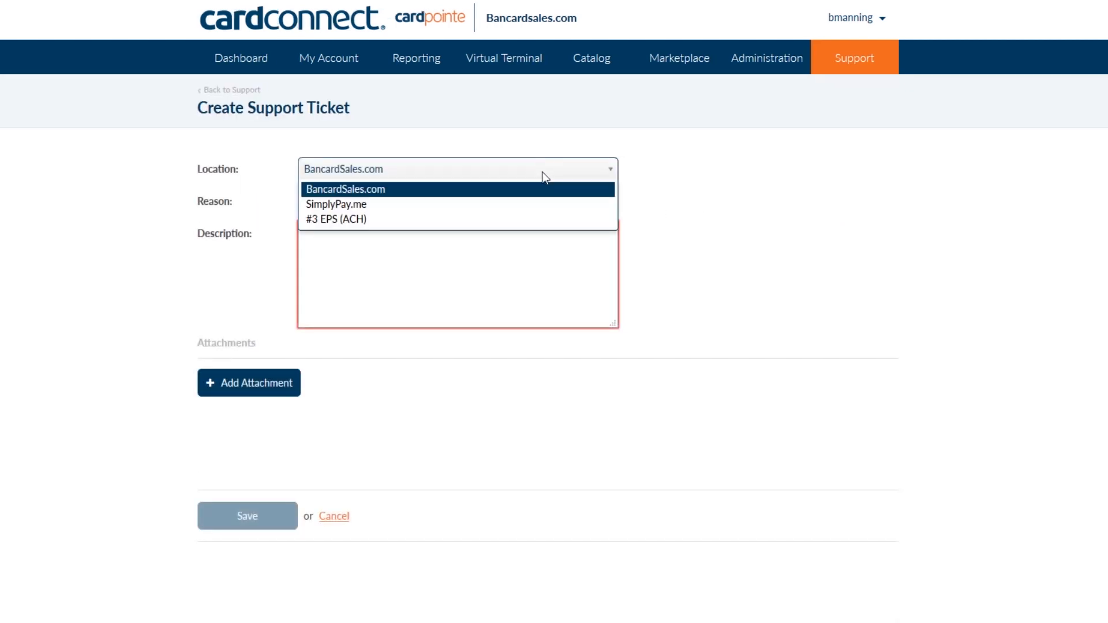
{"action": "mouse_move", "coordinate": [529, 187]}
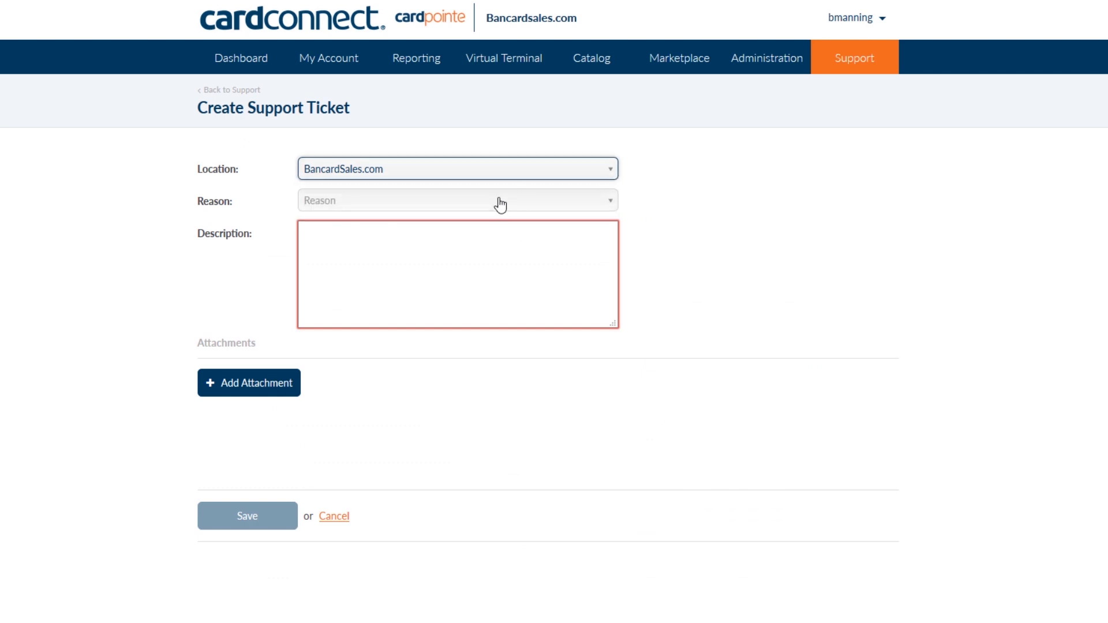
{"action": "left_click", "coordinate": [457, 199]}
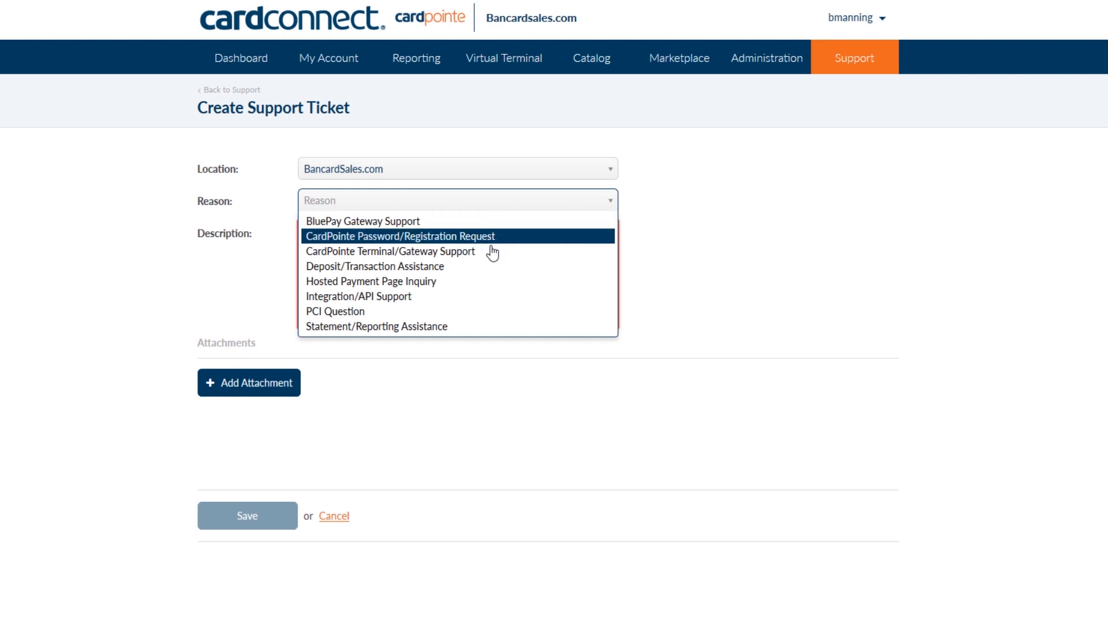
{"action": "mouse_move", "coordinate": [494, 327]}
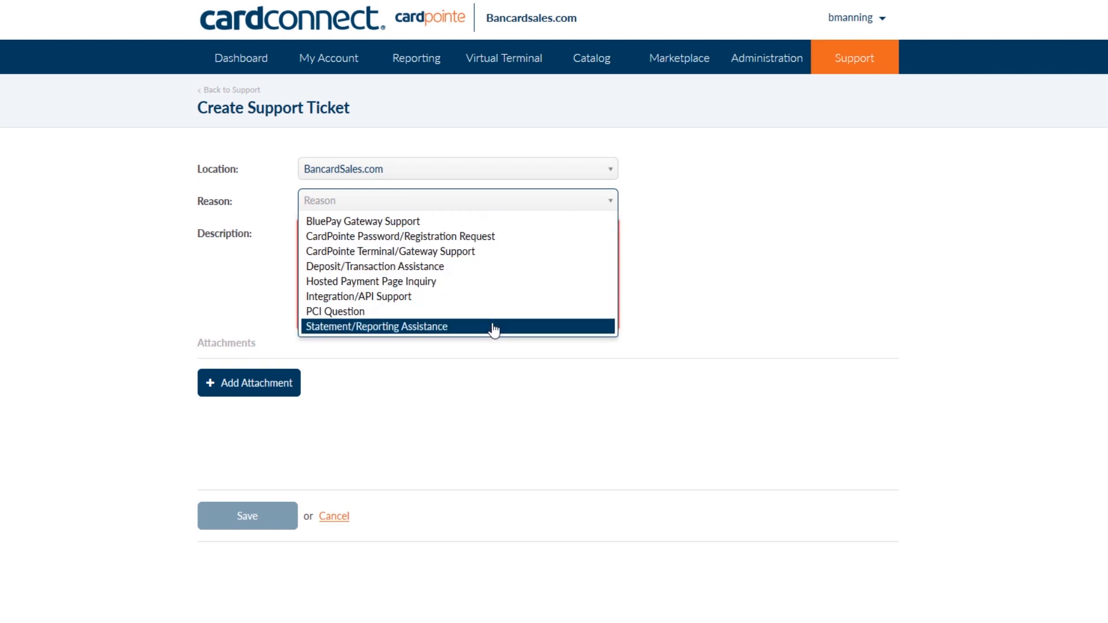
{"action": "mouse_move", "coordinate": [506, 274]}
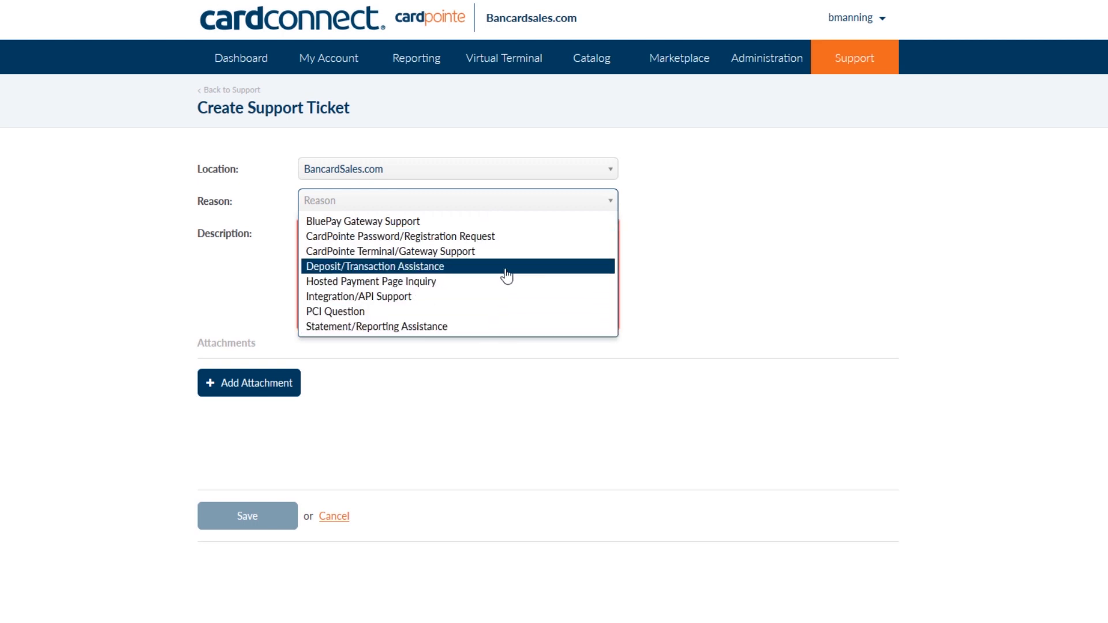
{"action": "mouse_move", "coordinate": [511, 235]}
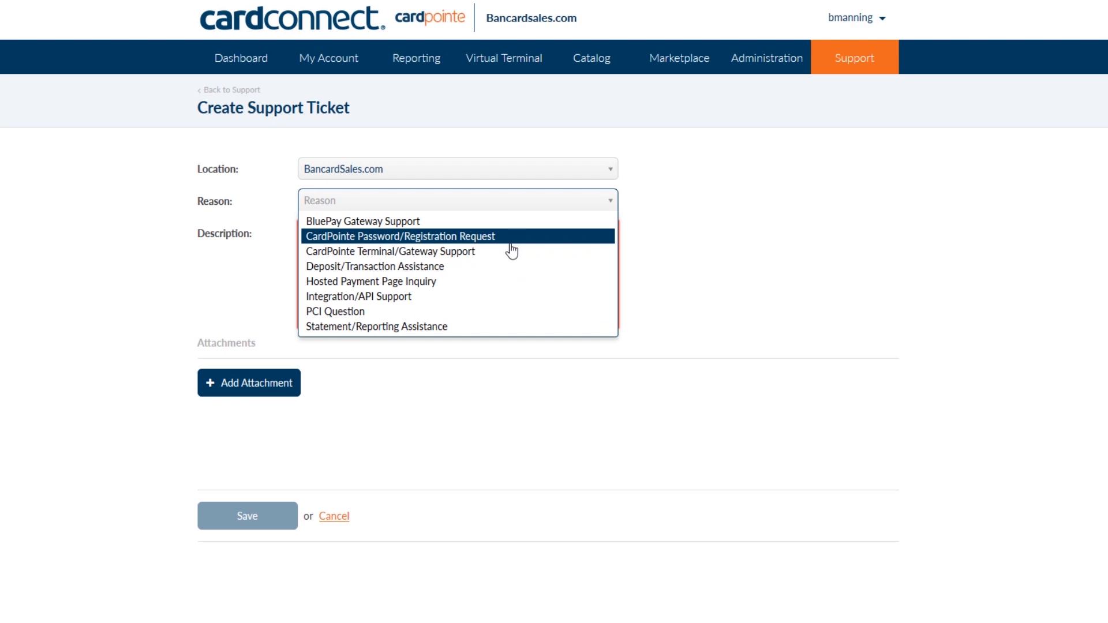
{"action": "mouse_move", "coordinate": [409, 266]}
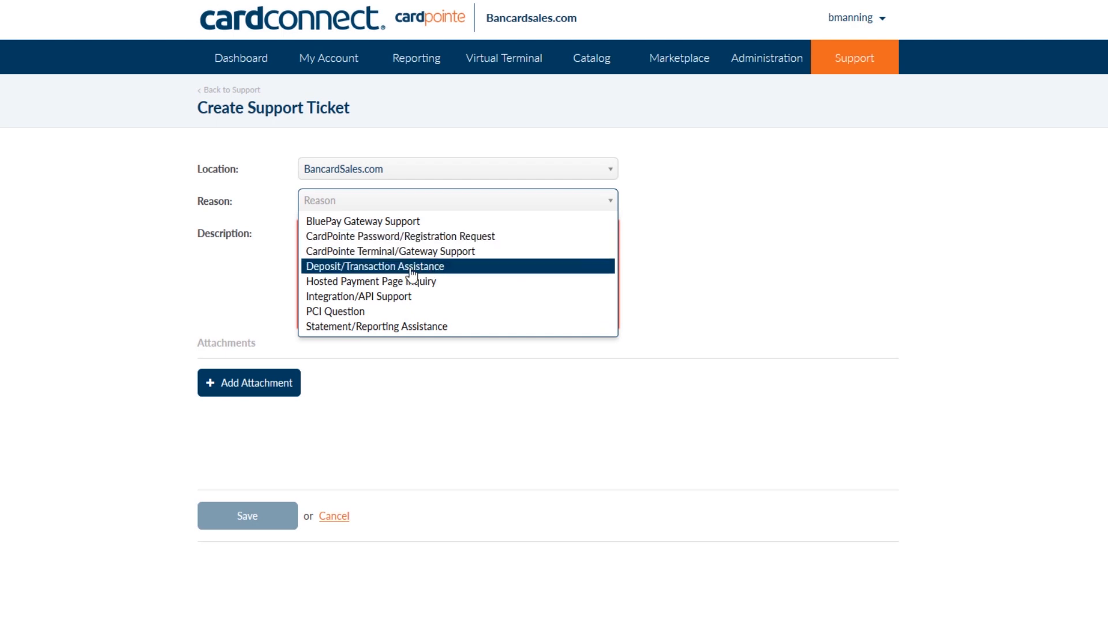
{"action": "left_click", "coordinate": [373, 266]}
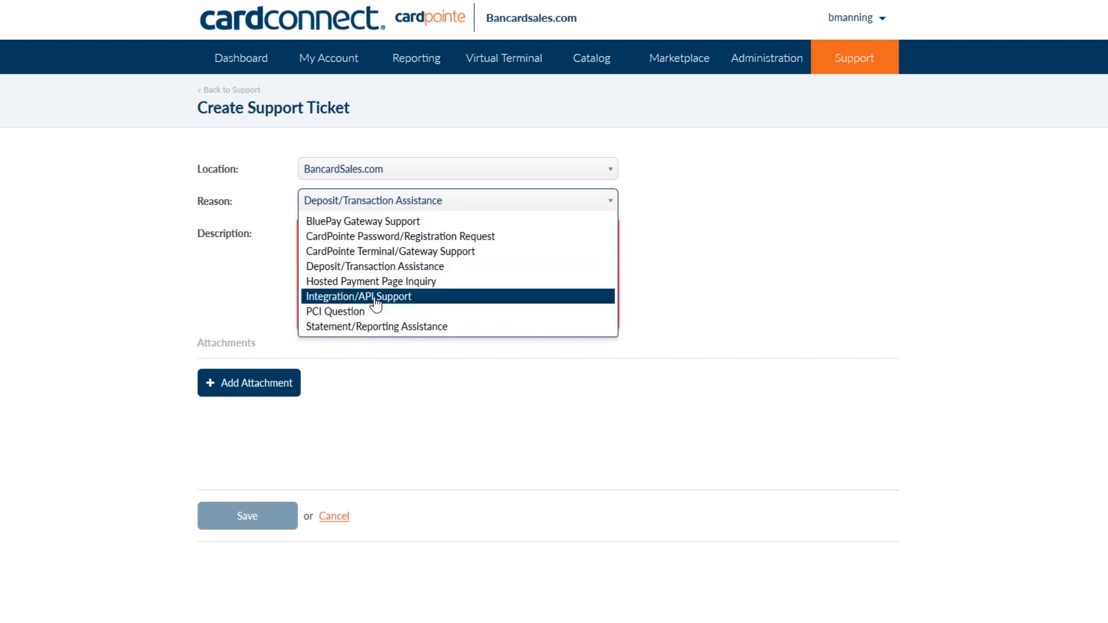
{"action": "mouse_move", "coordinate": [345, 312]}
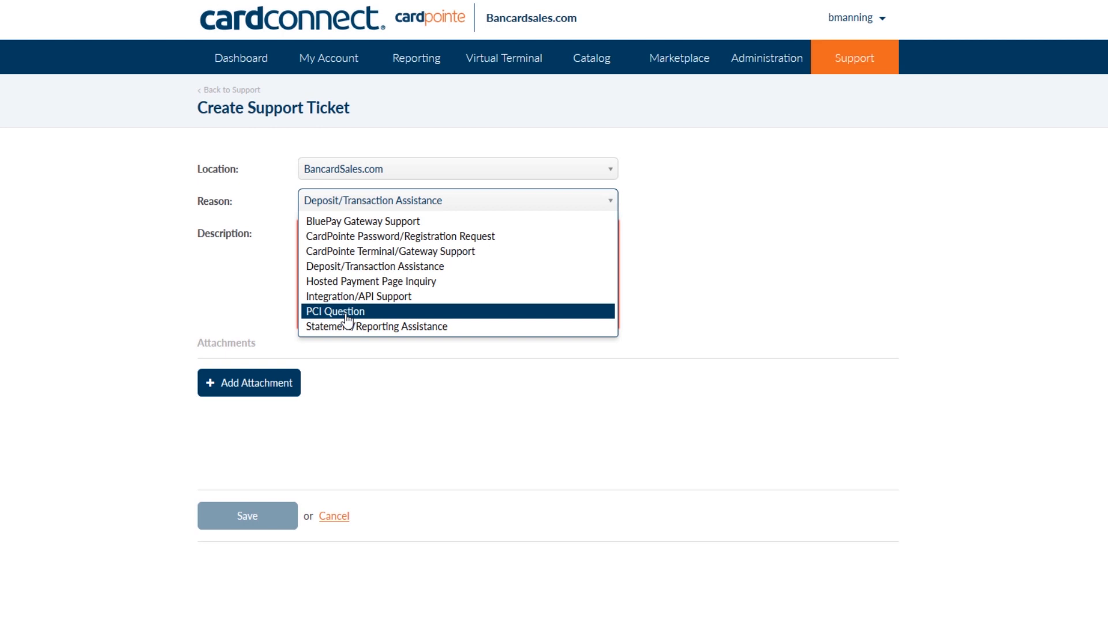
- Switch the reason to PCI Question, then back to Deposit/Transaction Assistance
{"action": "left_click", "coordinate": [335, 311]}
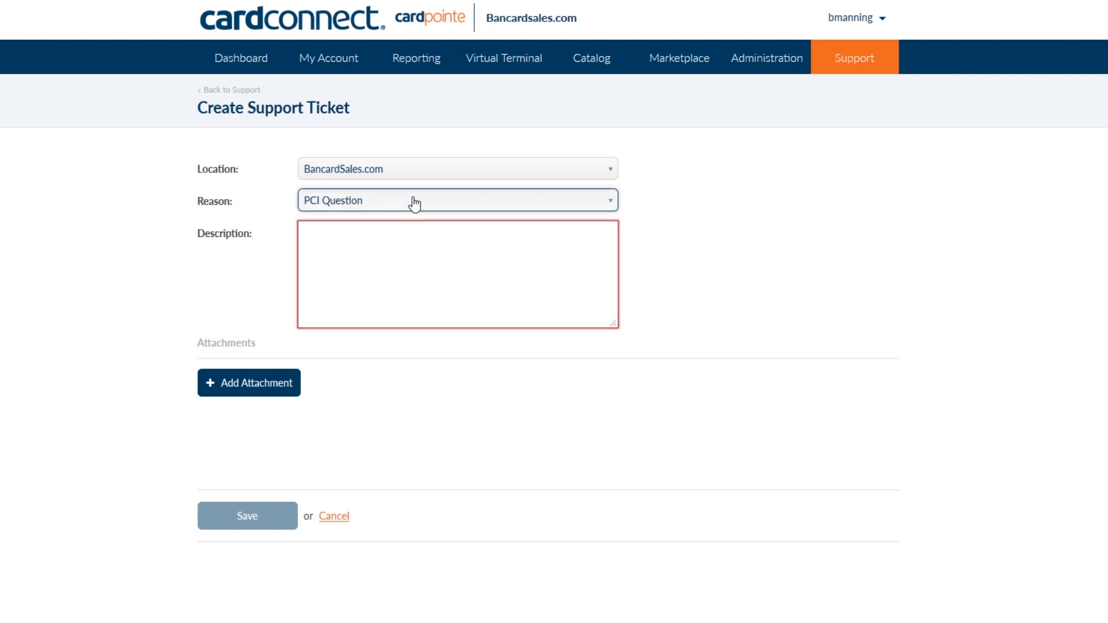
{"action": "left_click", "coordinate": [458, 199]}
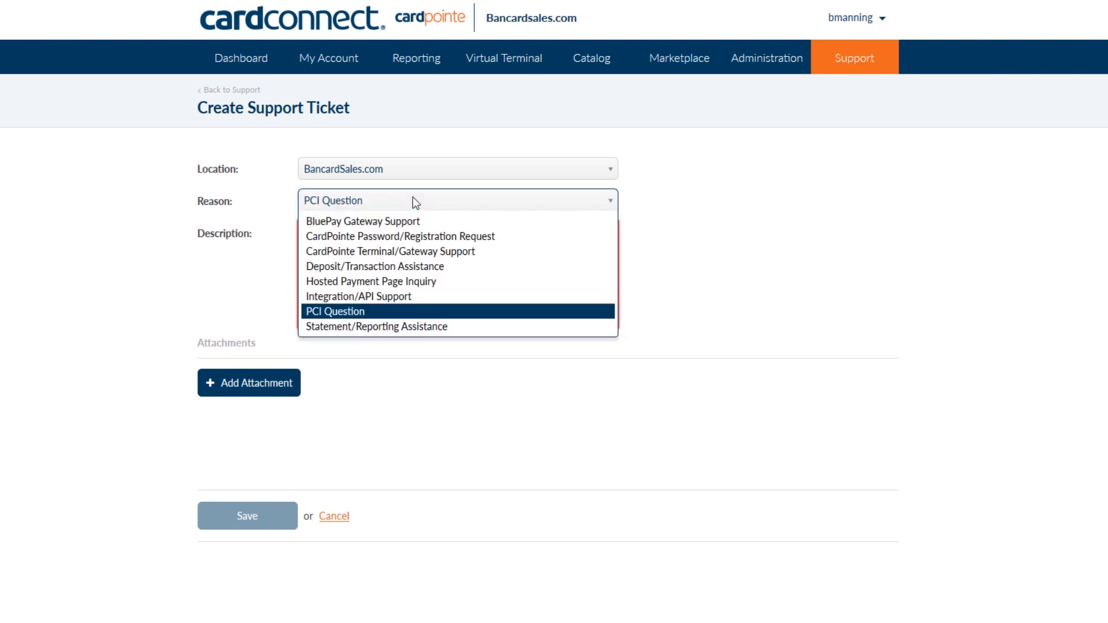
{"action": "mouse_move", "coordinate": [389, 251]}
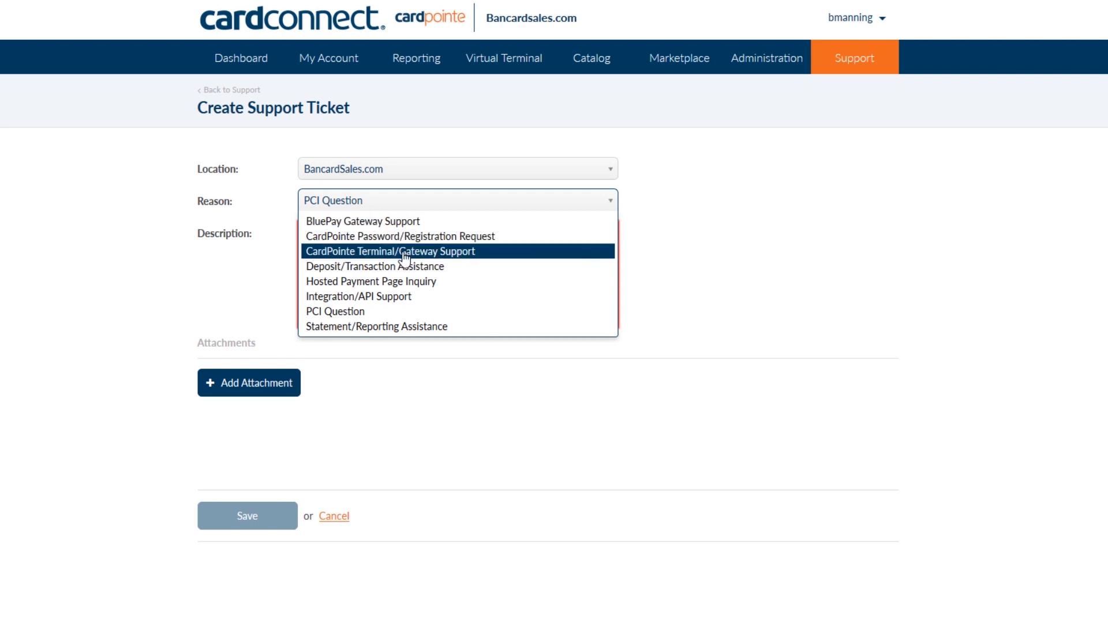
{"action": "left_click", "coordinate": [374, 267]}
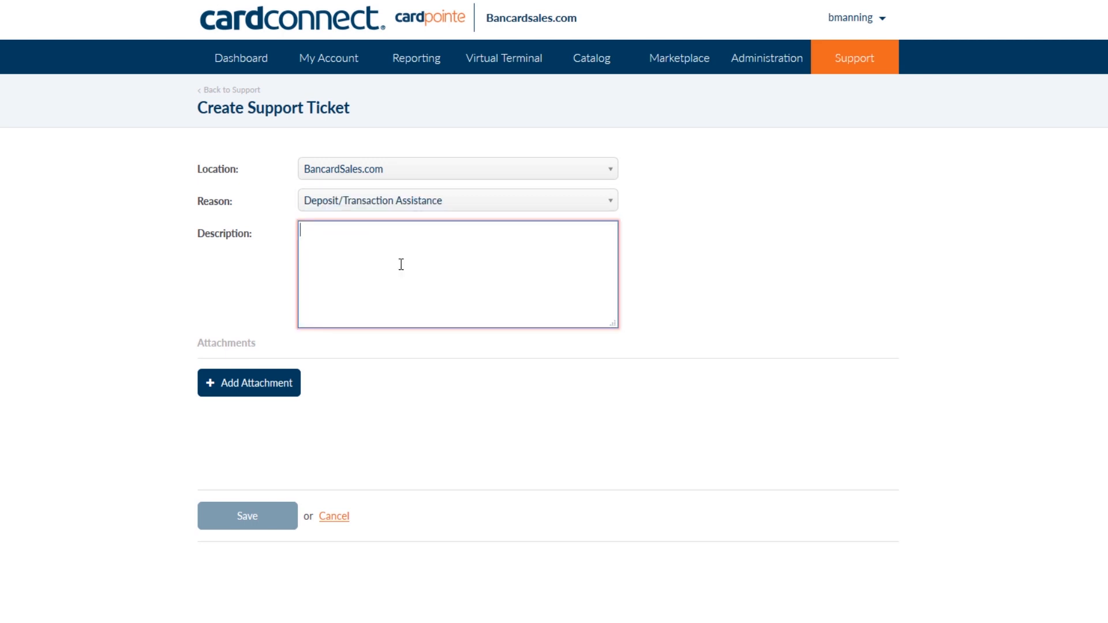
- Describe the missing $105.00 deposit, card ending 1234, paid on the hosted payment page but absent from reporting
{"action": "type", "text": "I need help w"}
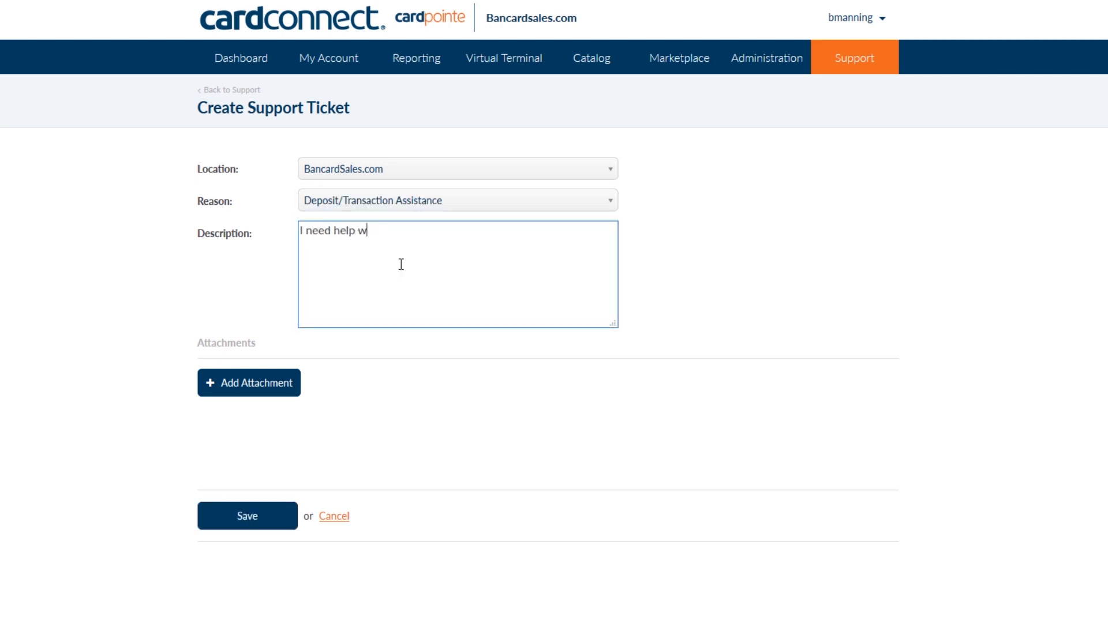
{"action": "type", "text": "ith a transaction that didn't get deposited into my account."}
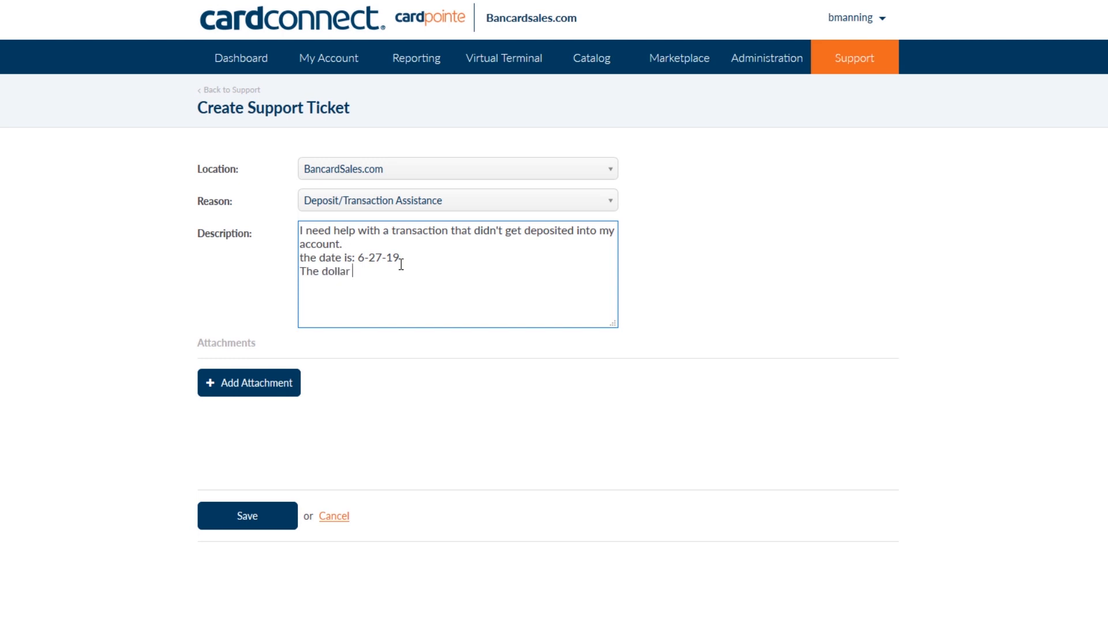
{"action": "type", "text": "amount is: $105.00"}
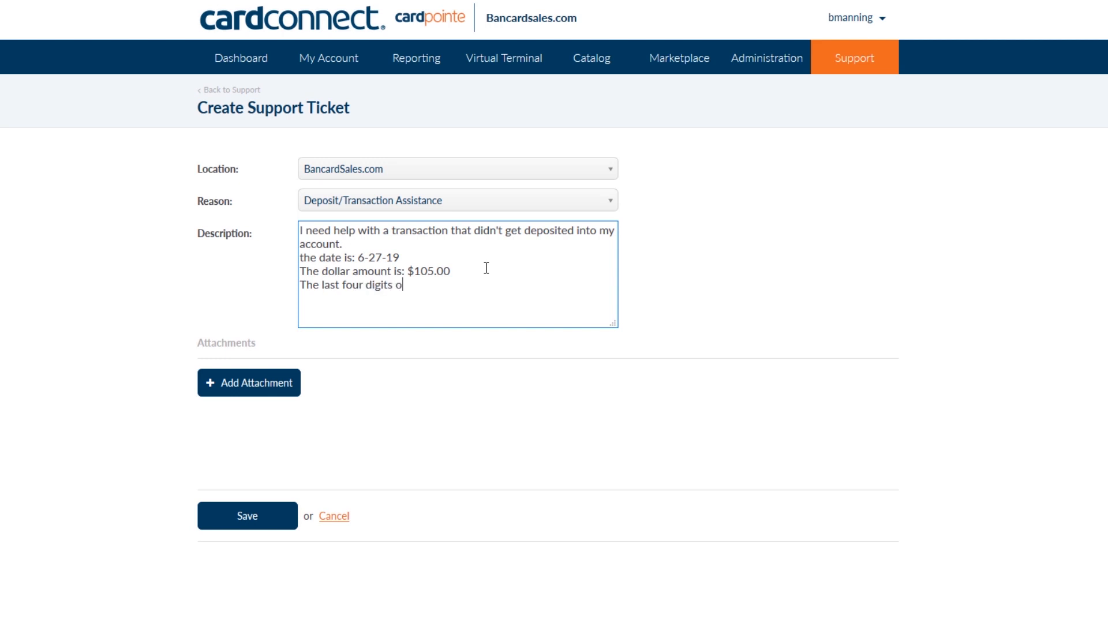
{"action": "type", "text": "f the credit card are: 1234"}
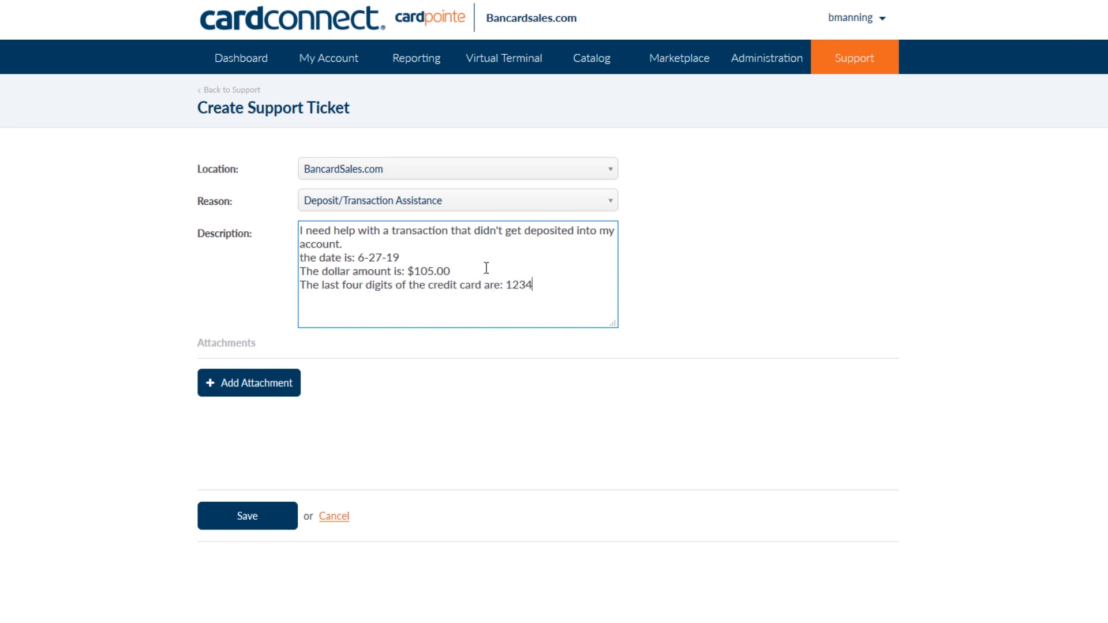
{"action": "type", "text": "My customer said they made t"}
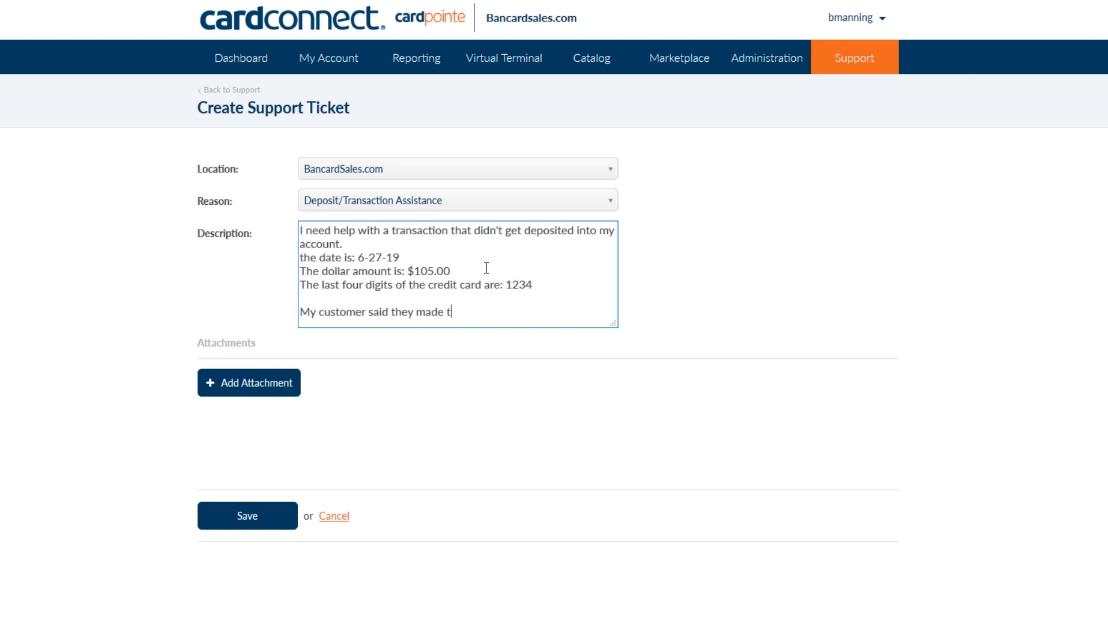
{"action": "type", "text": "he payment on the hosted payment page, but I don't see the transaction showing up in my r"}
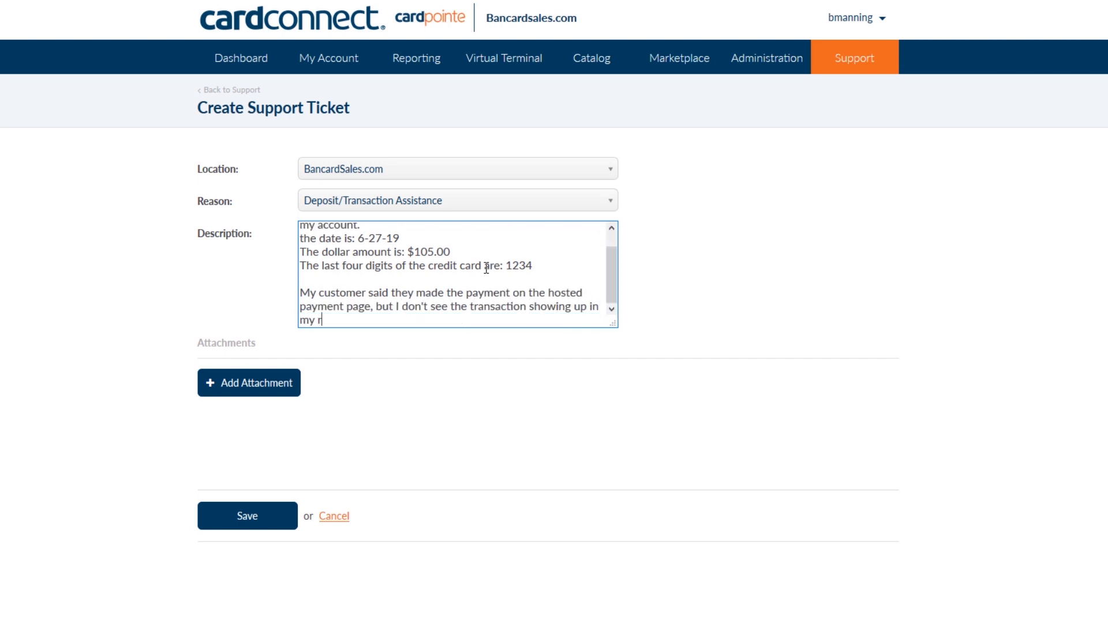
{"action": "type", "text": "eporting tab."}
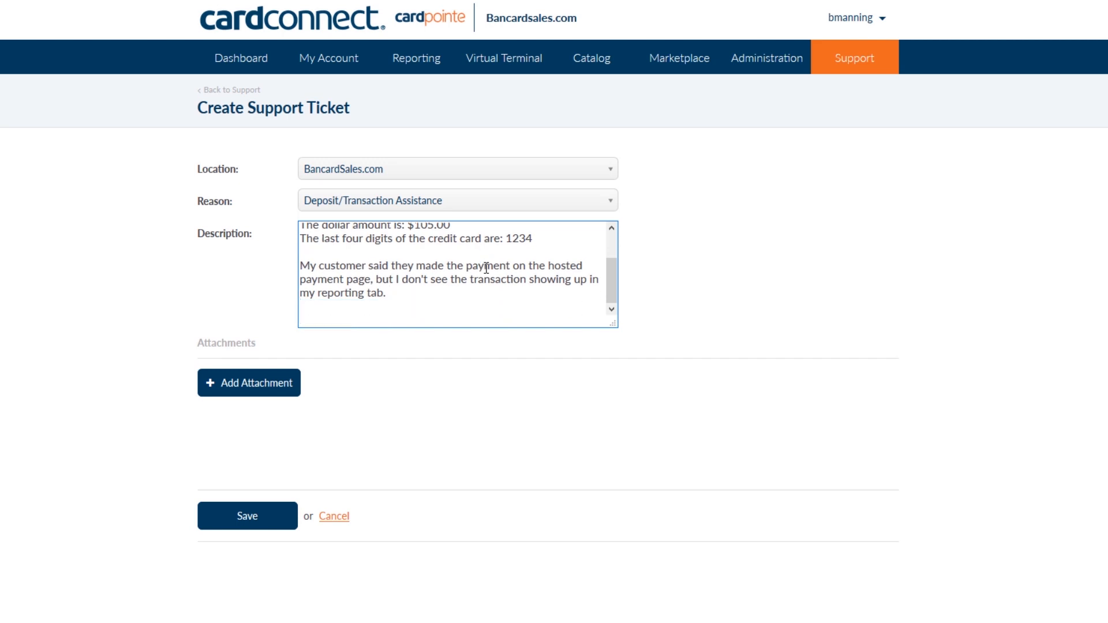
{"action": "scroll", "scroll_direction": "up", "scroll_amount": 3}
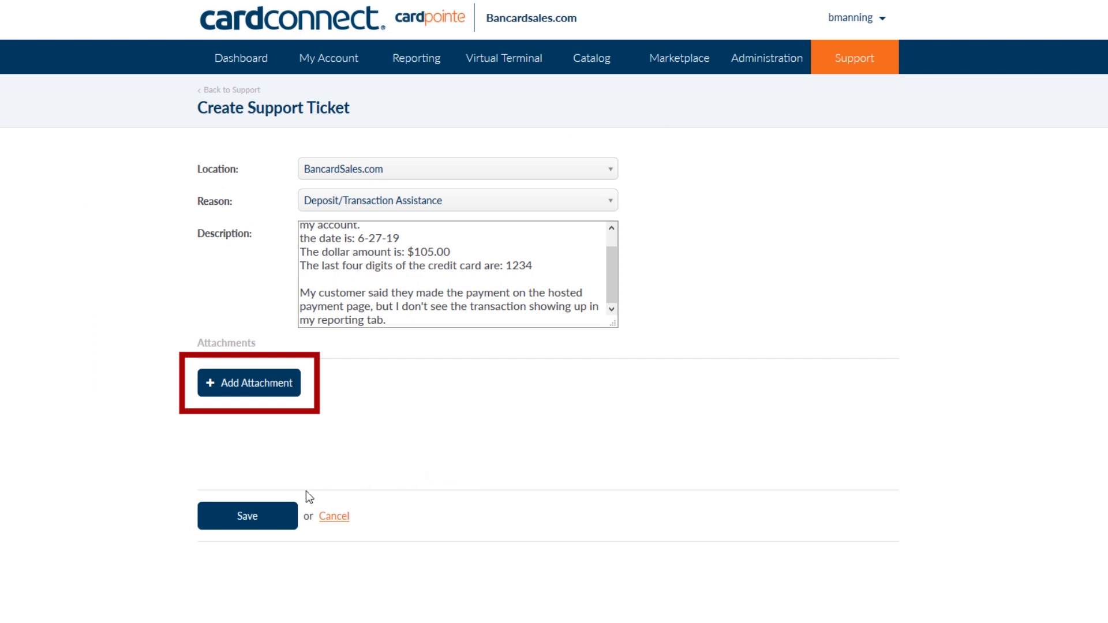
{"action": "mouse_move", "coordinate": [247, 516]}
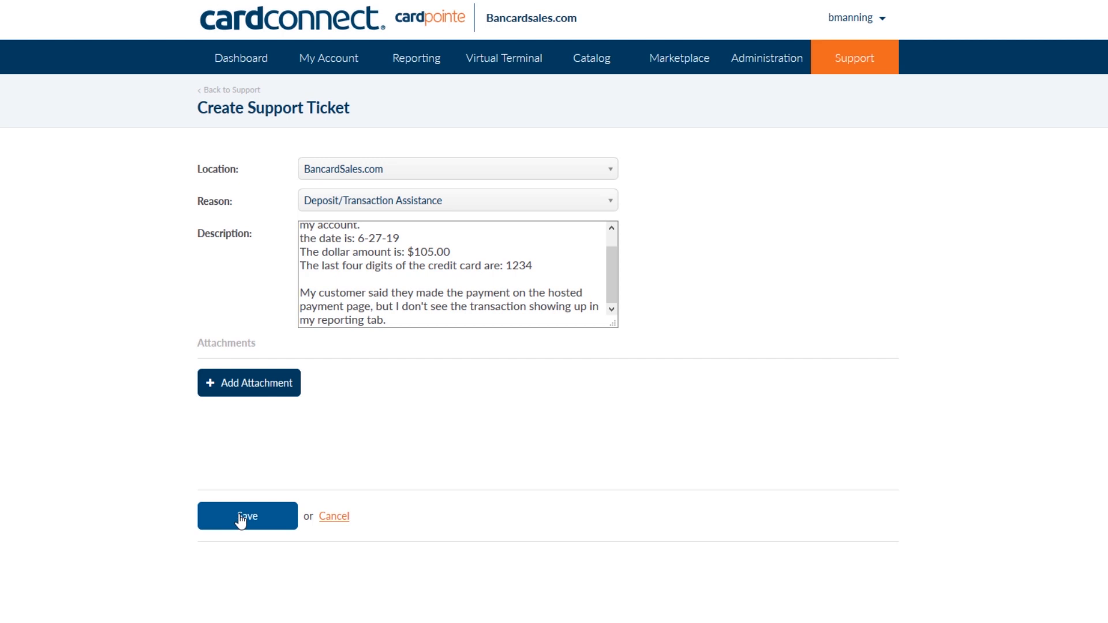
- Save the completed support ticket and return to the ticket list
{"action": "left_click", "coordinate": [247, 516]}
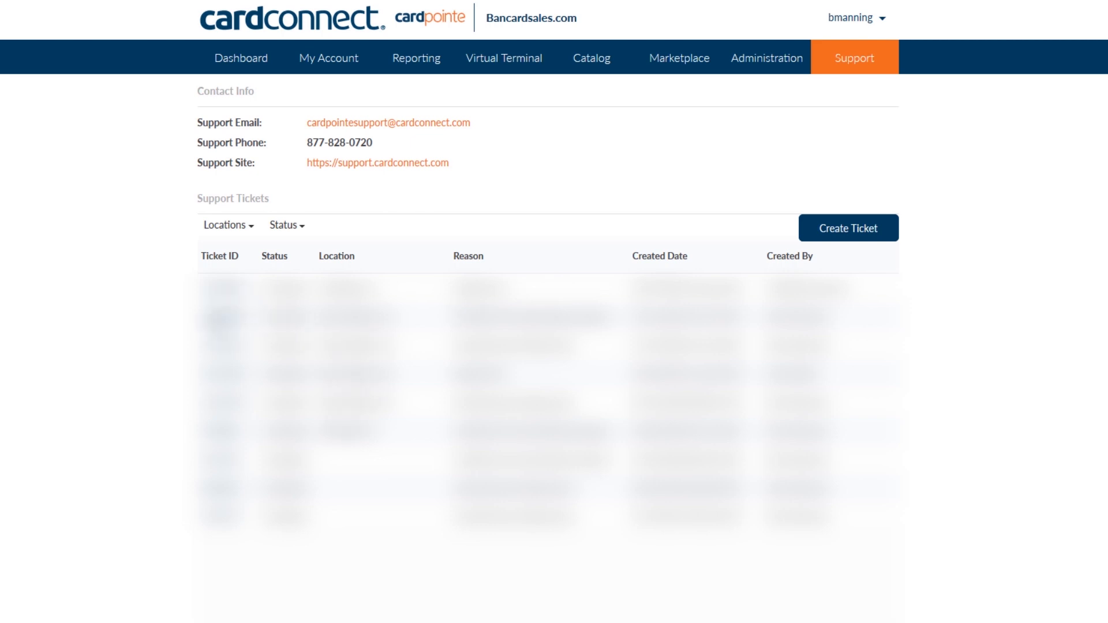
- View a ticket's detail page from the Support Tickets table
{"action": "left_click", "coordinate": [220, 316]}
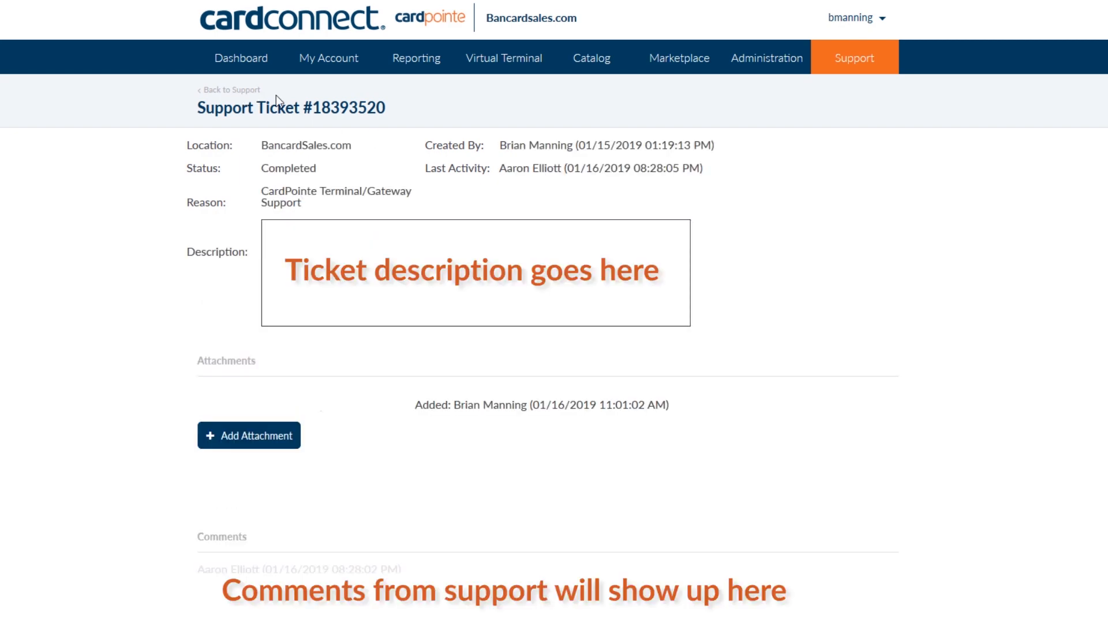
{"action": "mouse_move", "coordinate": [476, 425]}
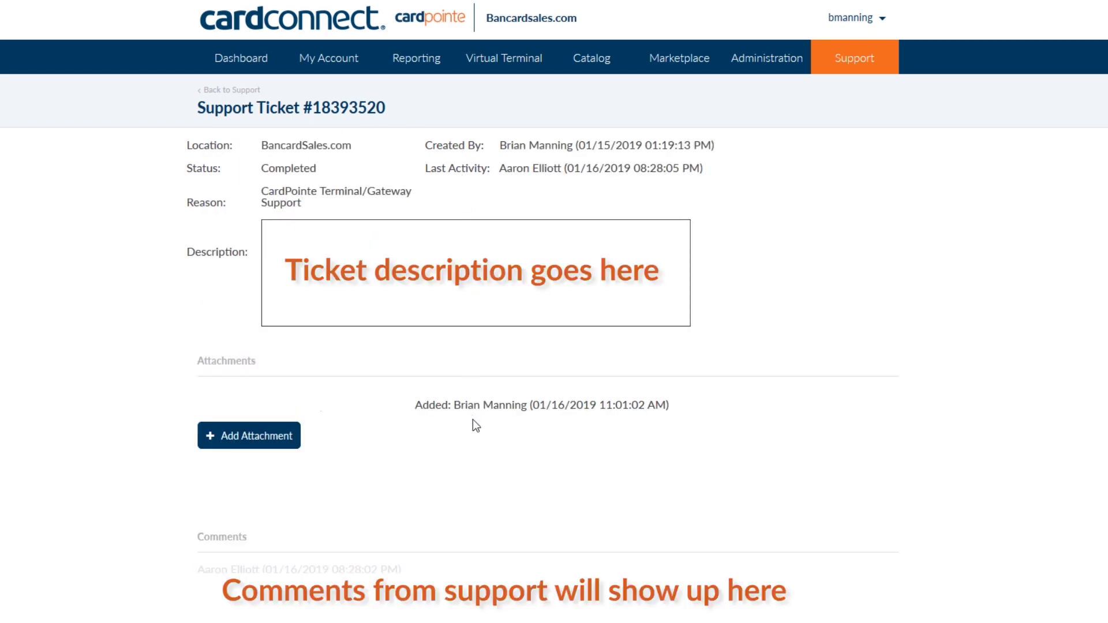
{"action": "mouse_move", "coordinate": [496, 569]}
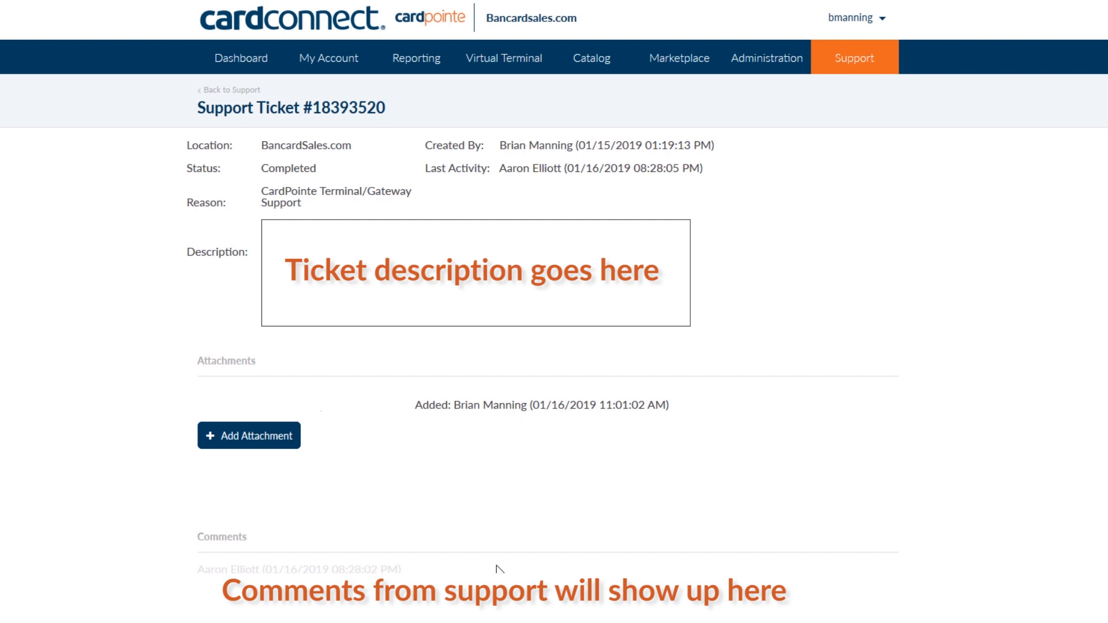
{"action": "mouse_move", "coordinate": [547, 214]}
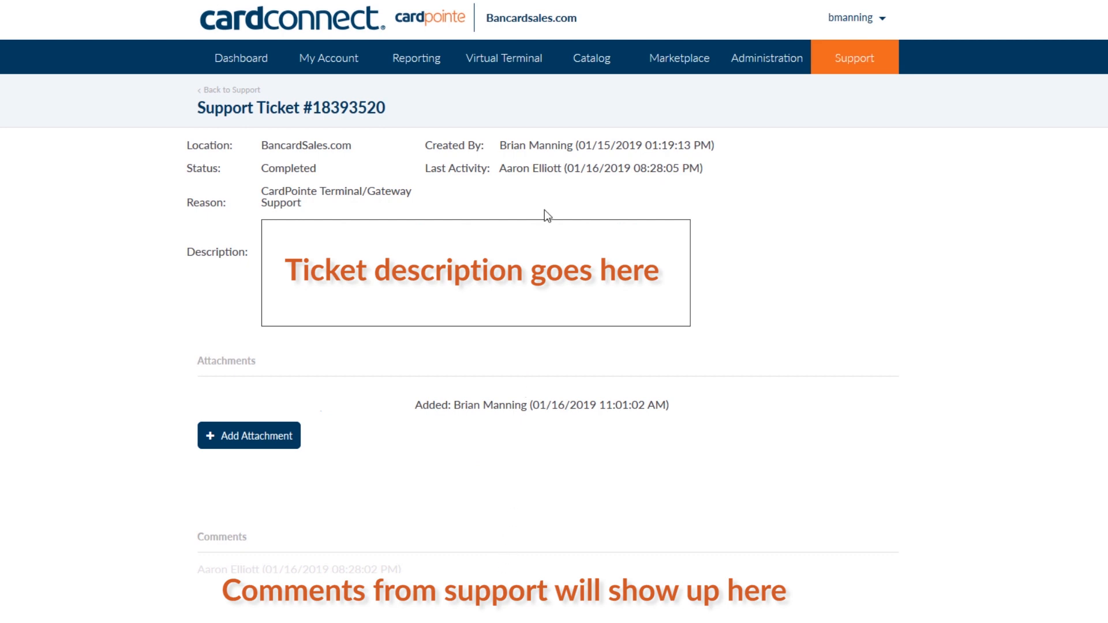
{"action": "mouse_move", "coordinate": [474, 421]}
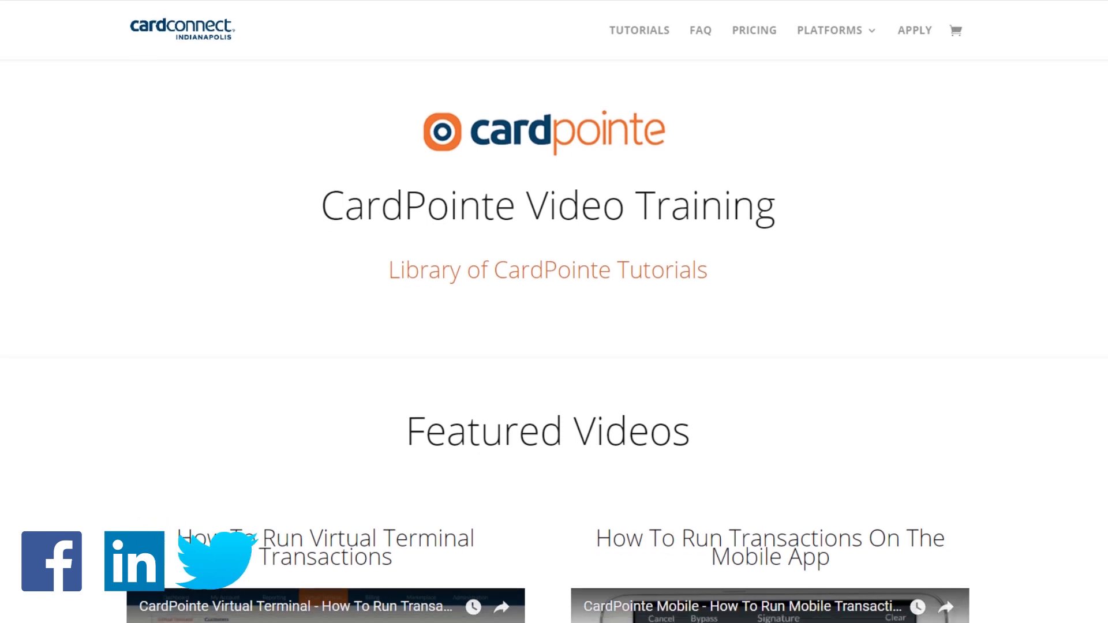
{"action": "scroll", "scroll_direction": "down", "scroll_amount": 3}
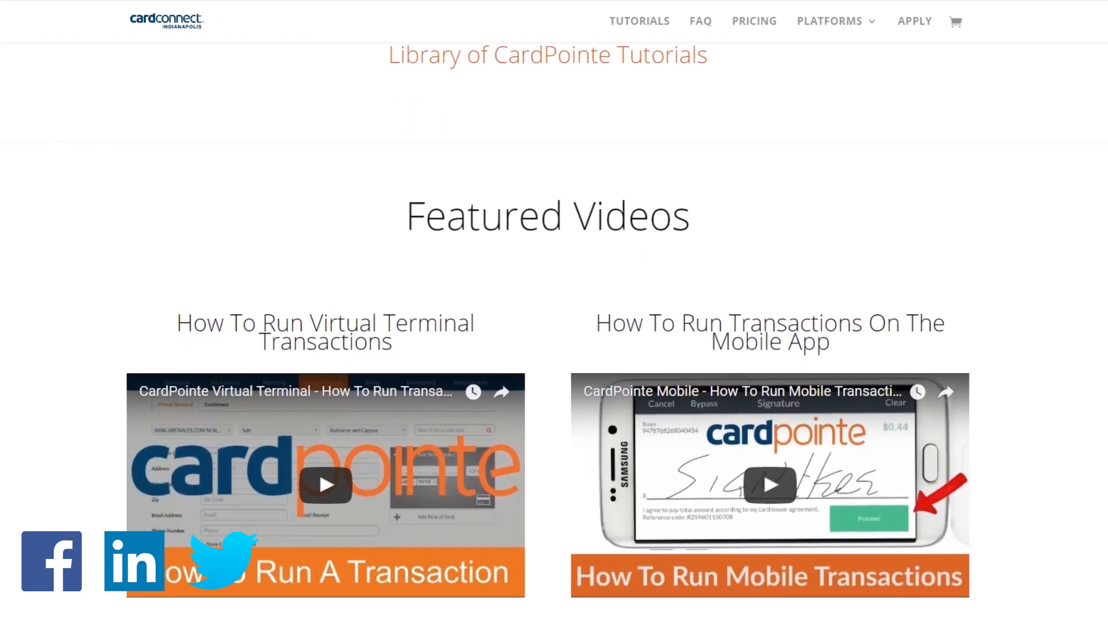